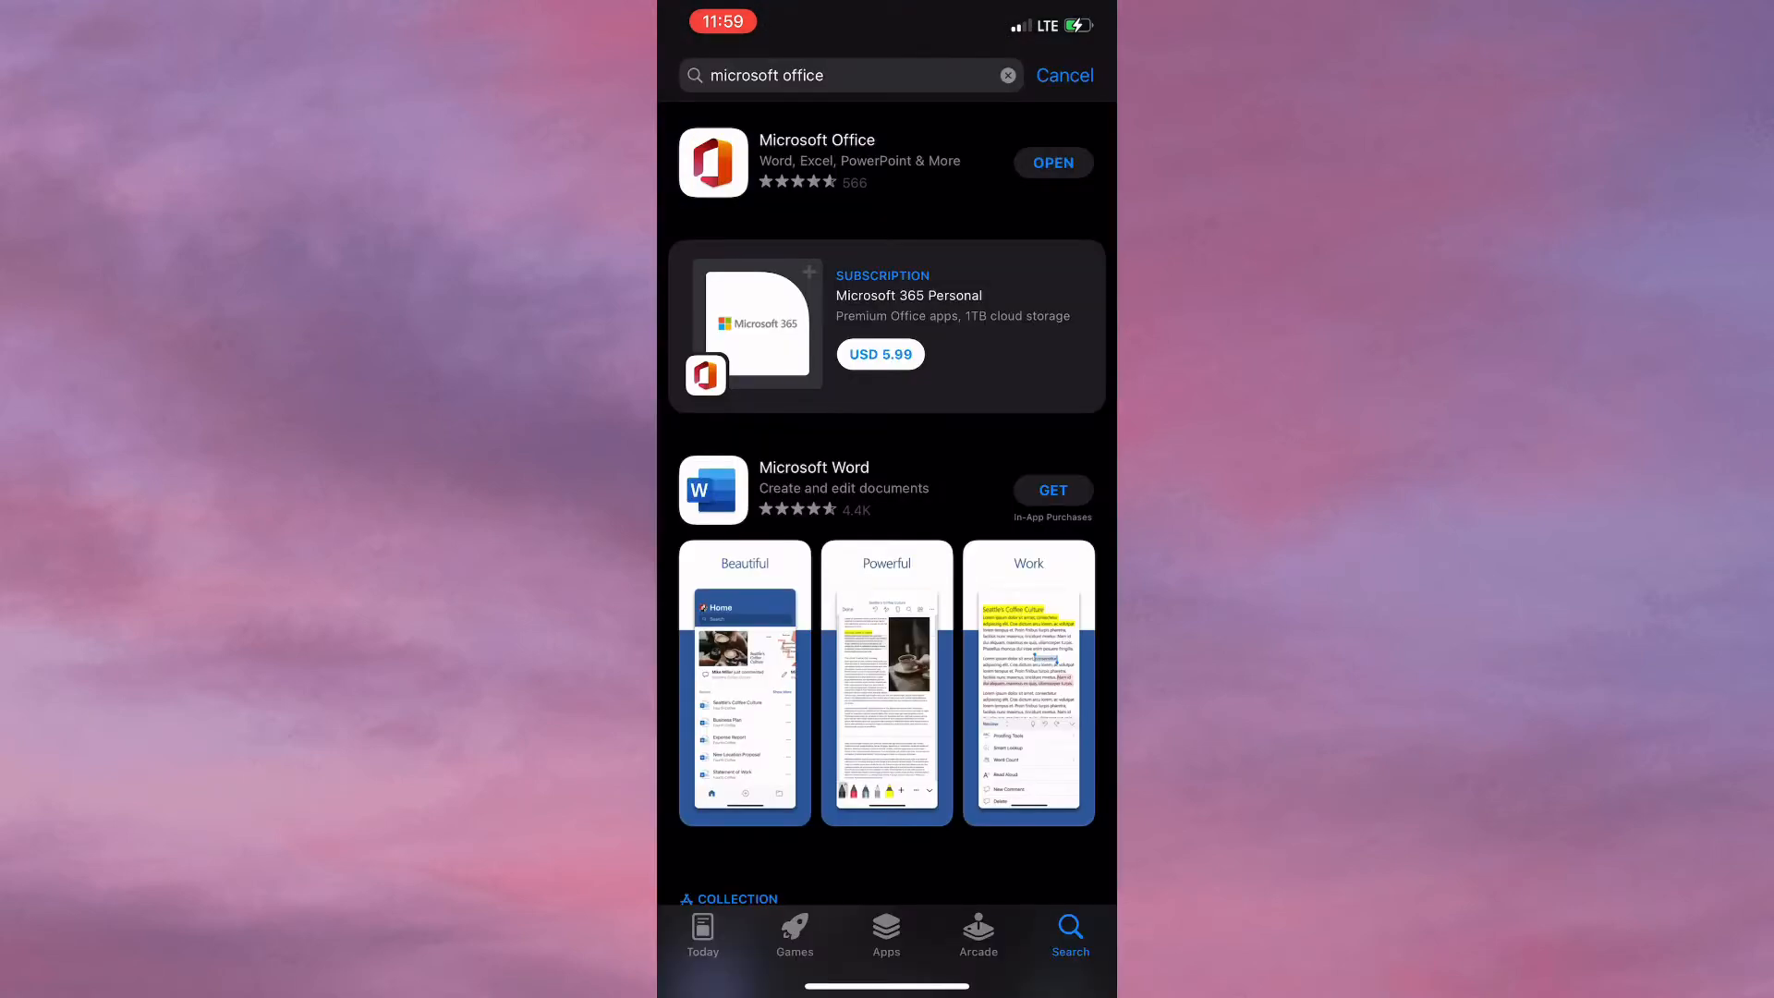
# - View the Microsoft Office store listing, scrolling through screenshots, ratings, privacy and information
pyautogui.click(816, 139)
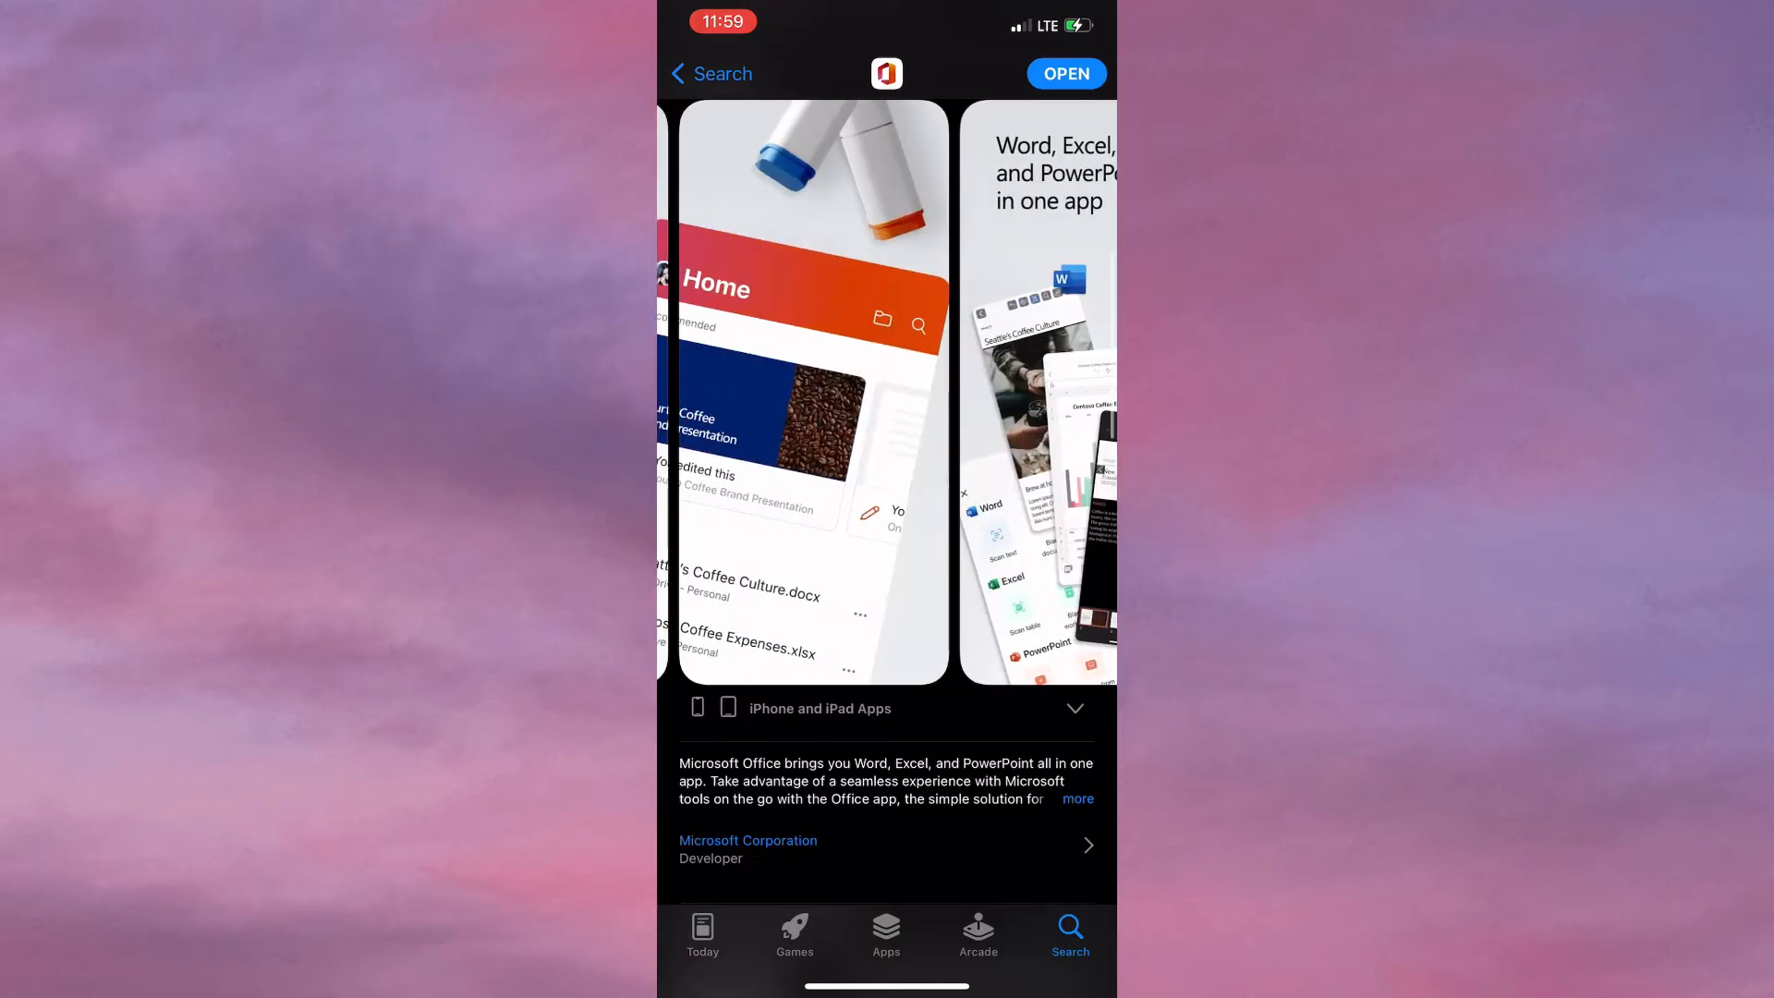
pyautogui.hscroll(-3)
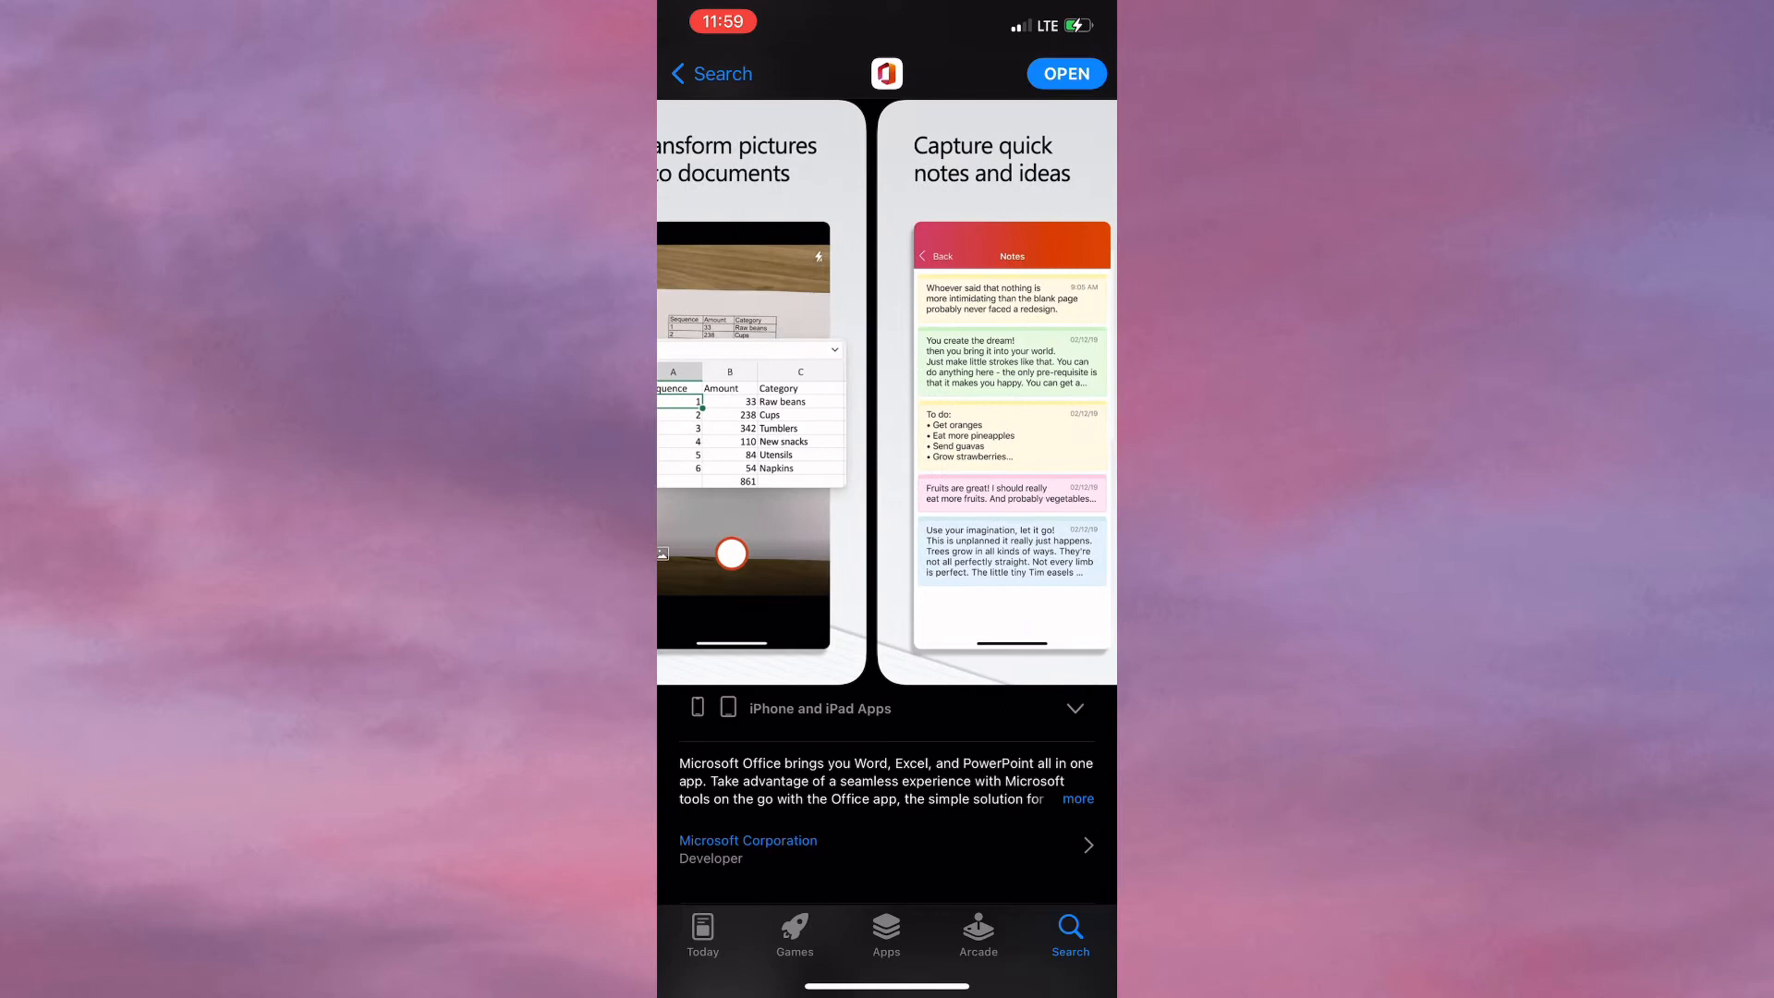
pyautogui.hscroll(-3)
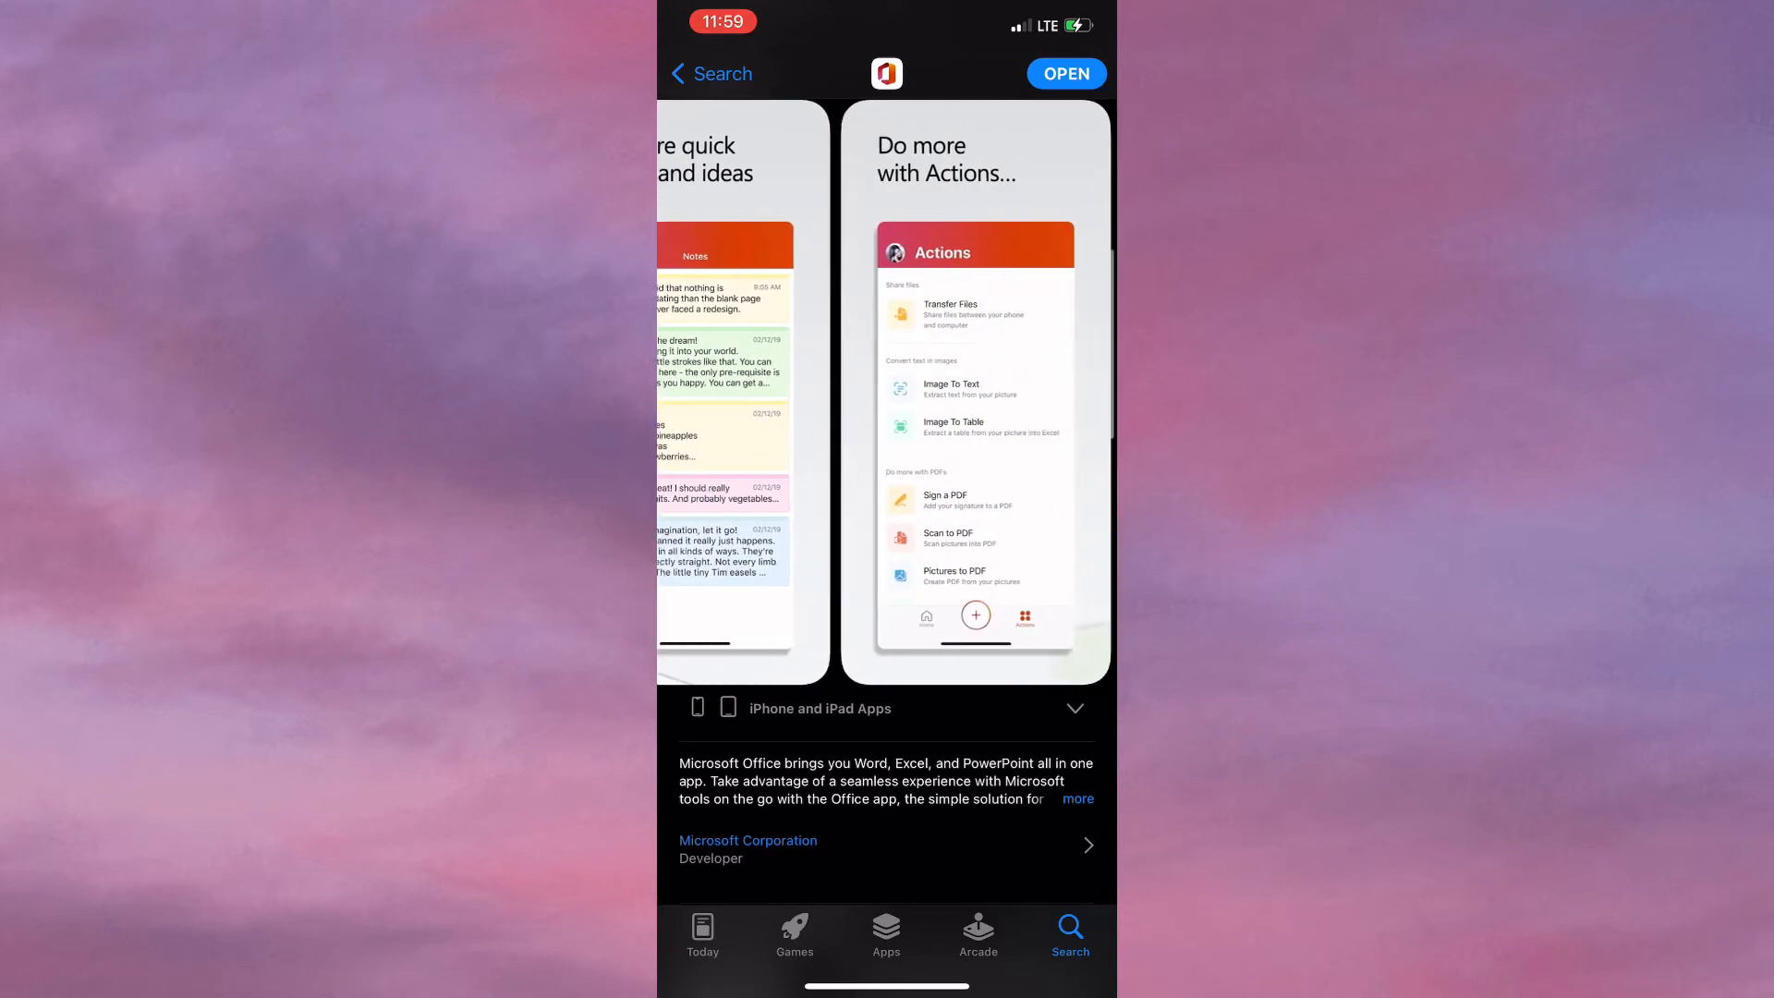
pyautogui.scroll(-3)
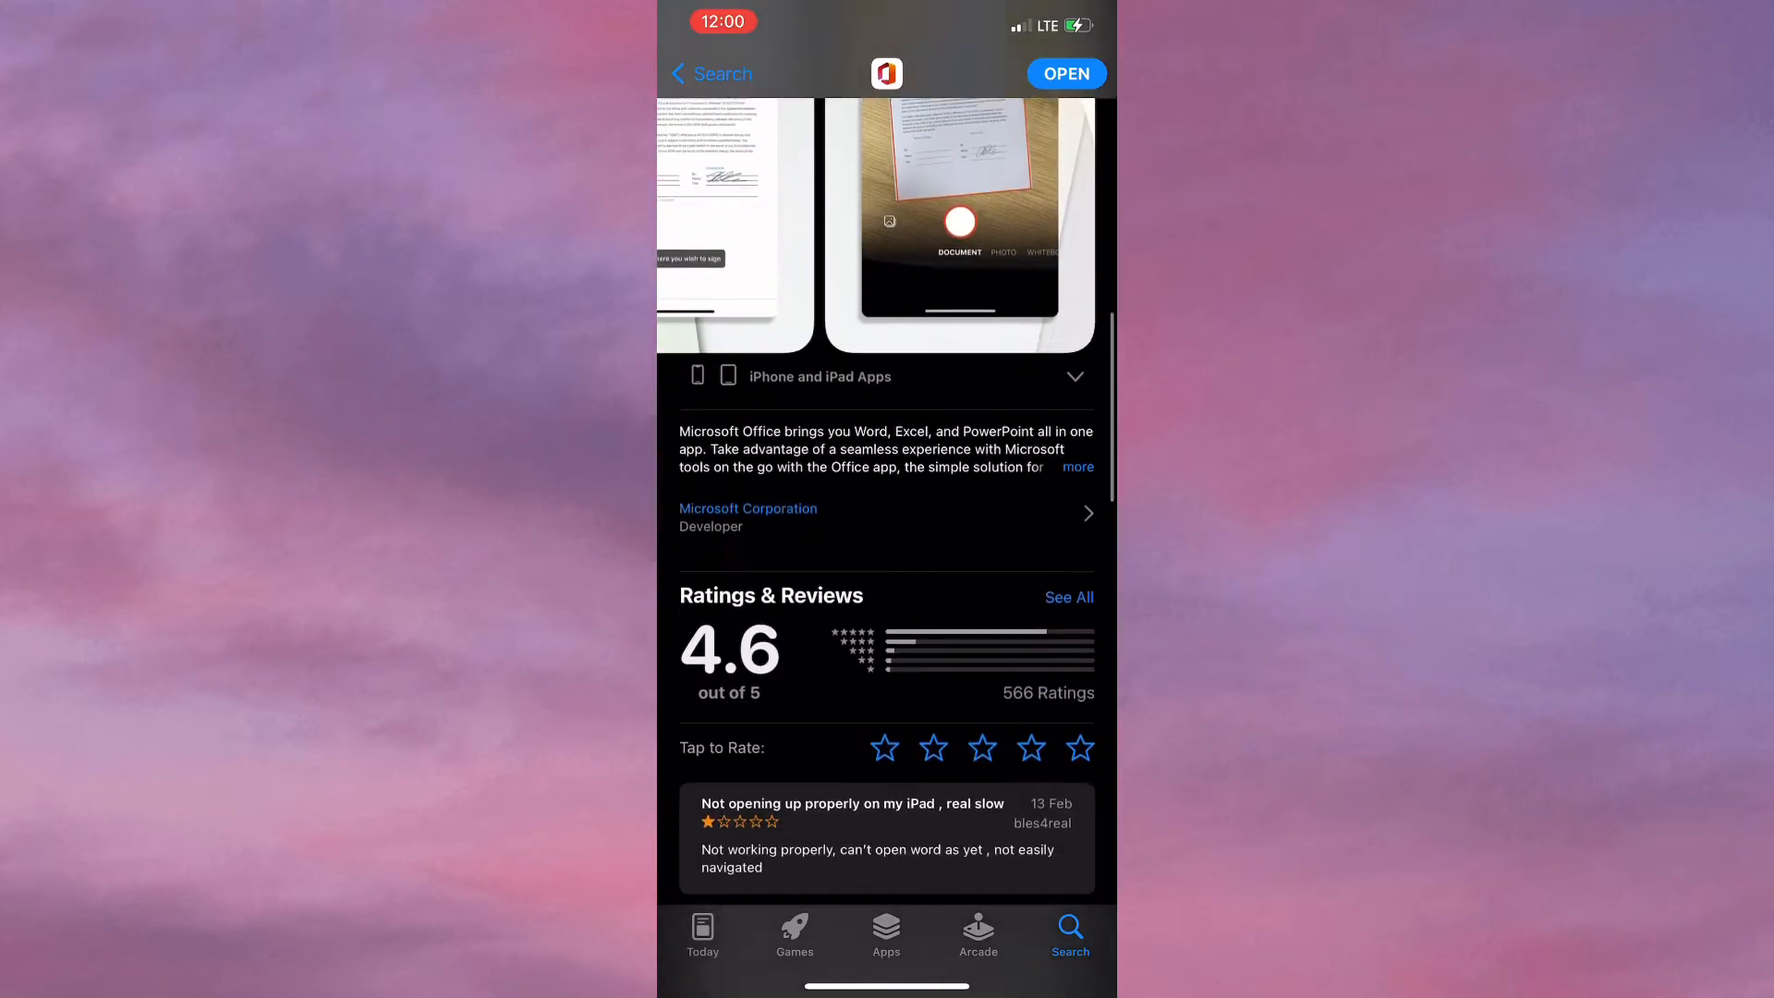
pyautogui.scroll(-3)
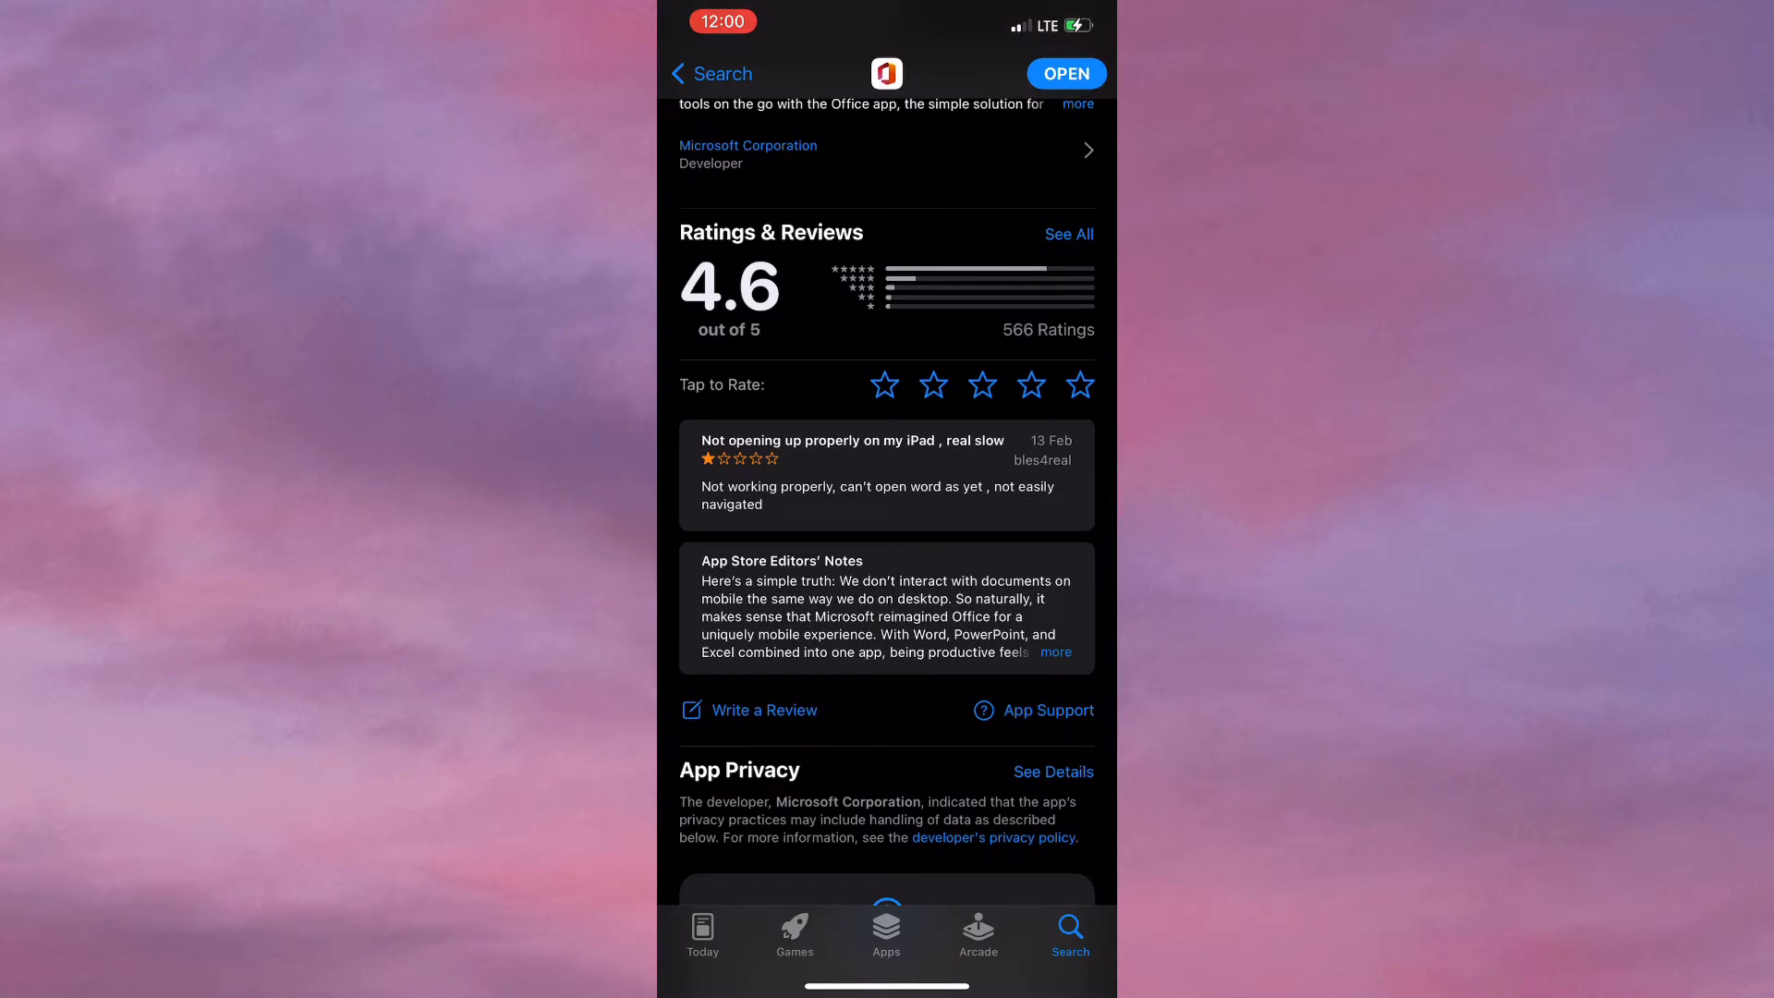
pyautogui.scroll(-3)
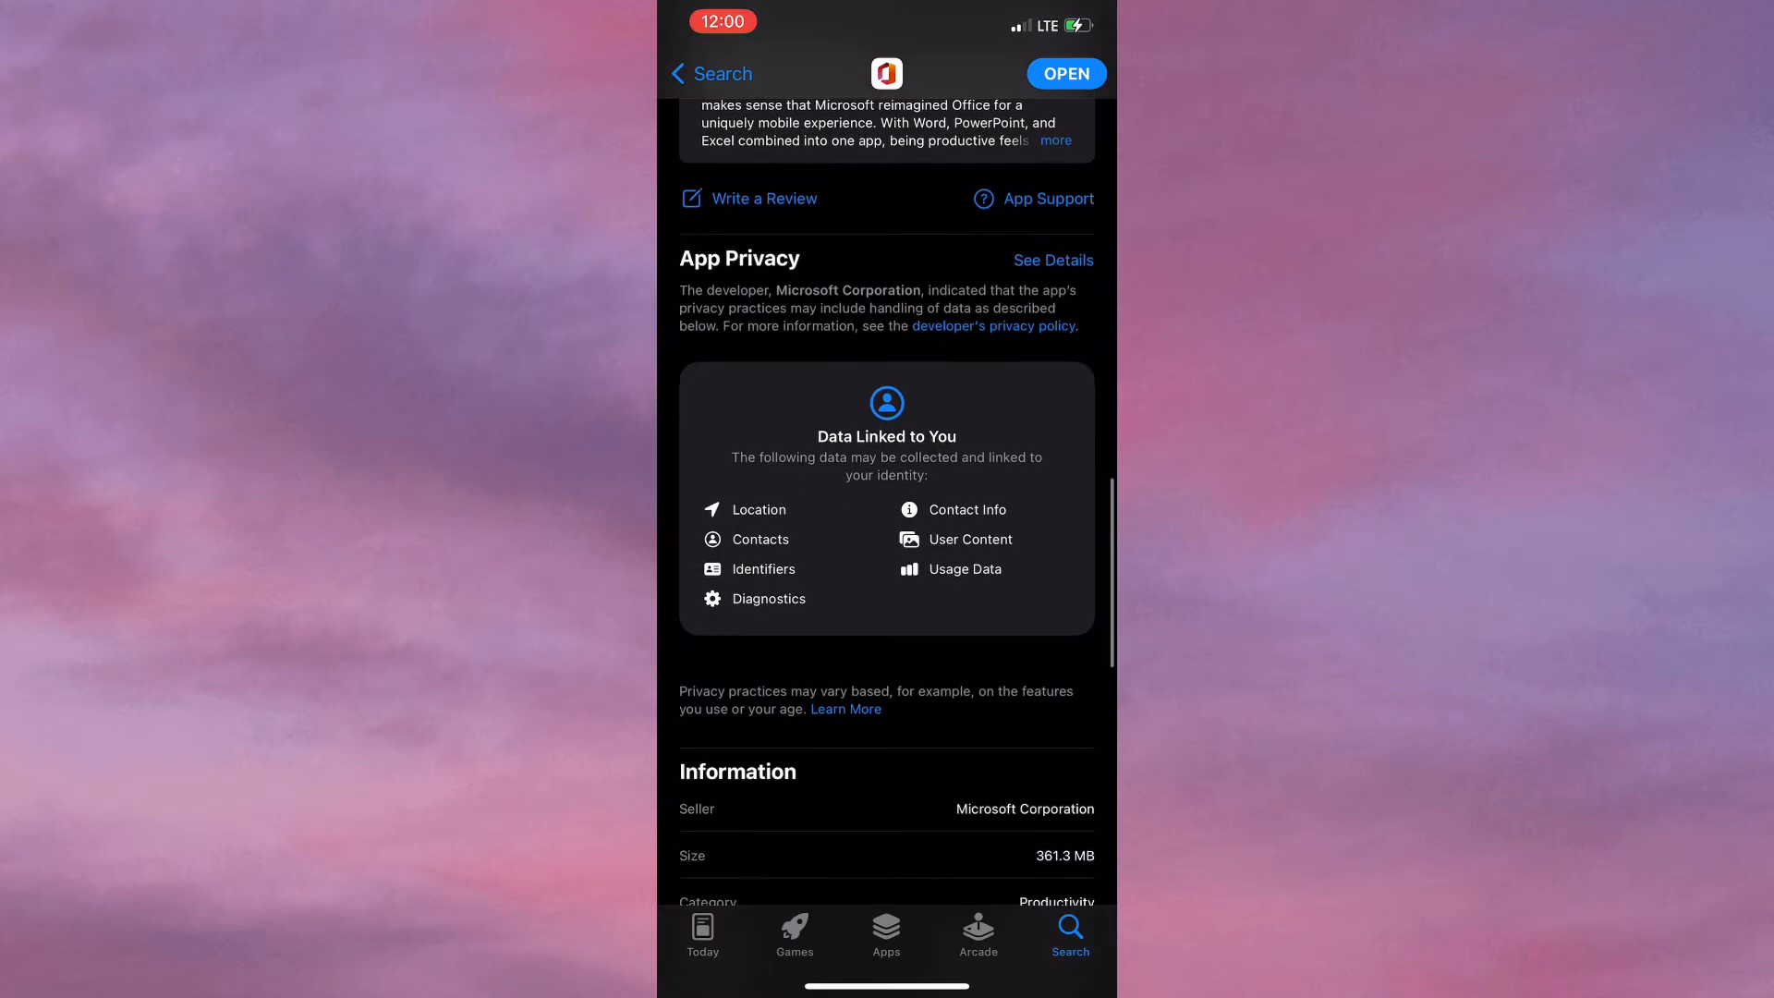
pyautogui.scroll(-3)
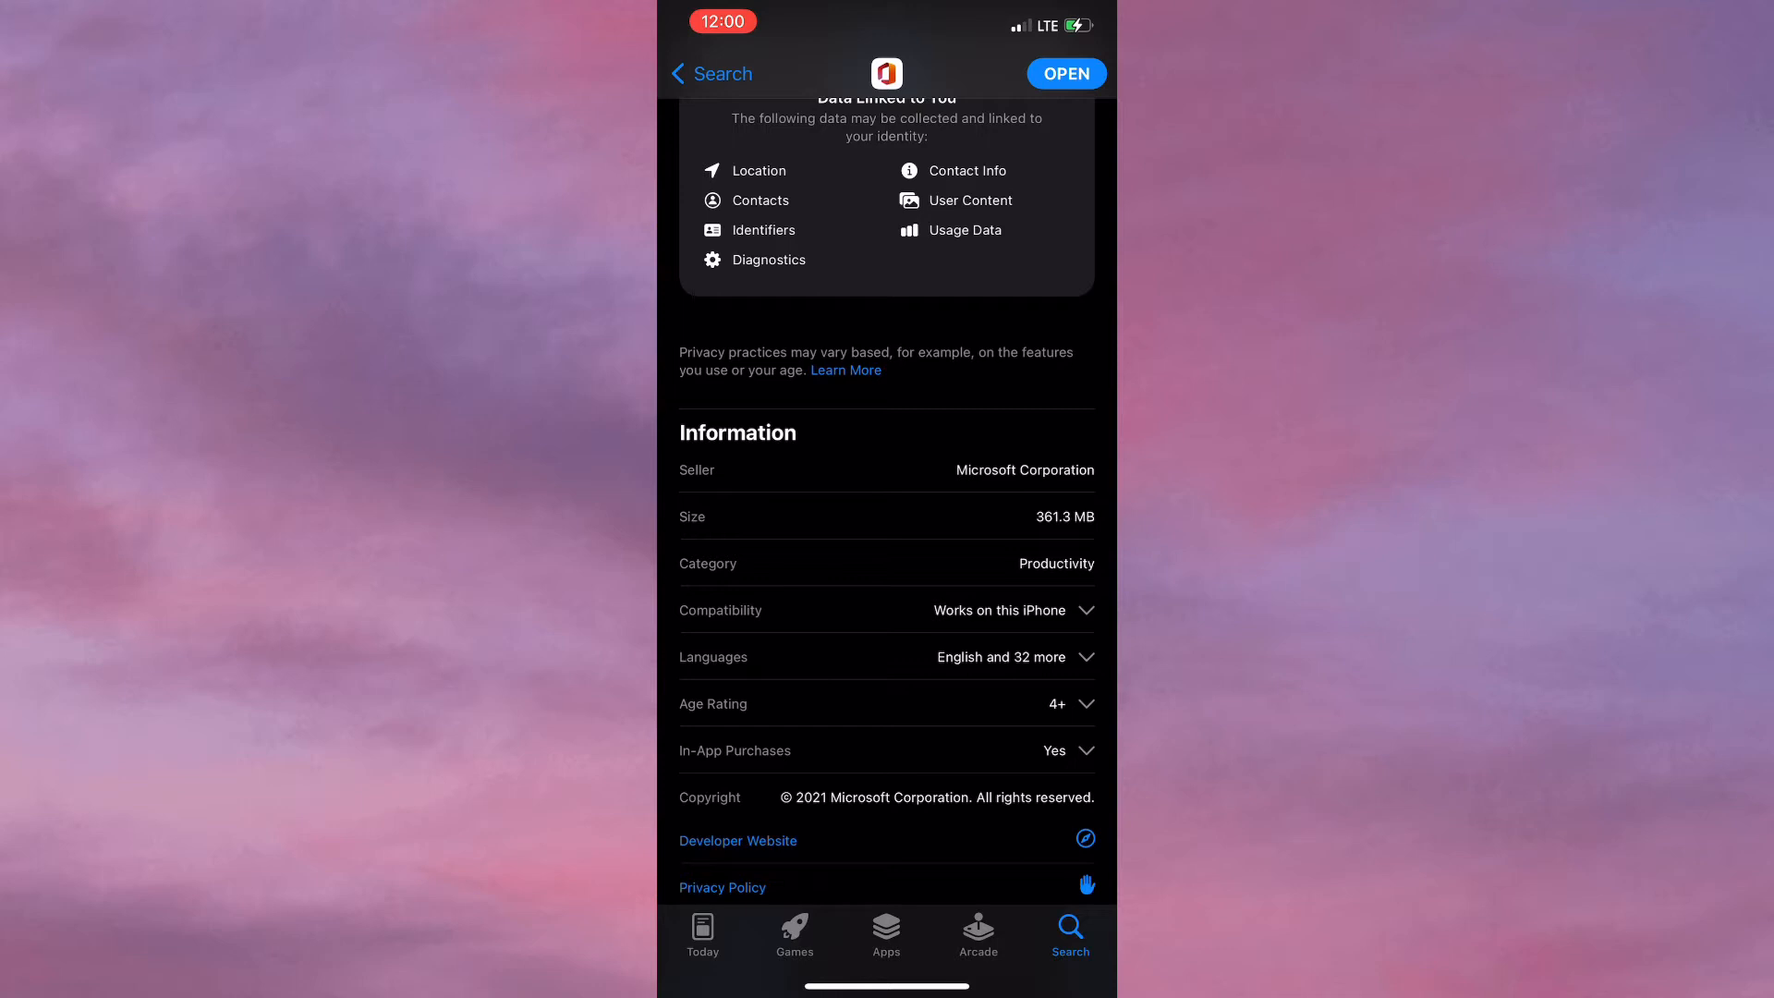
# - Launch Office and load the Transfer - Sponsor or Donor Credit Balance(2) file from Recent
pyautogui.click(1064, 74)
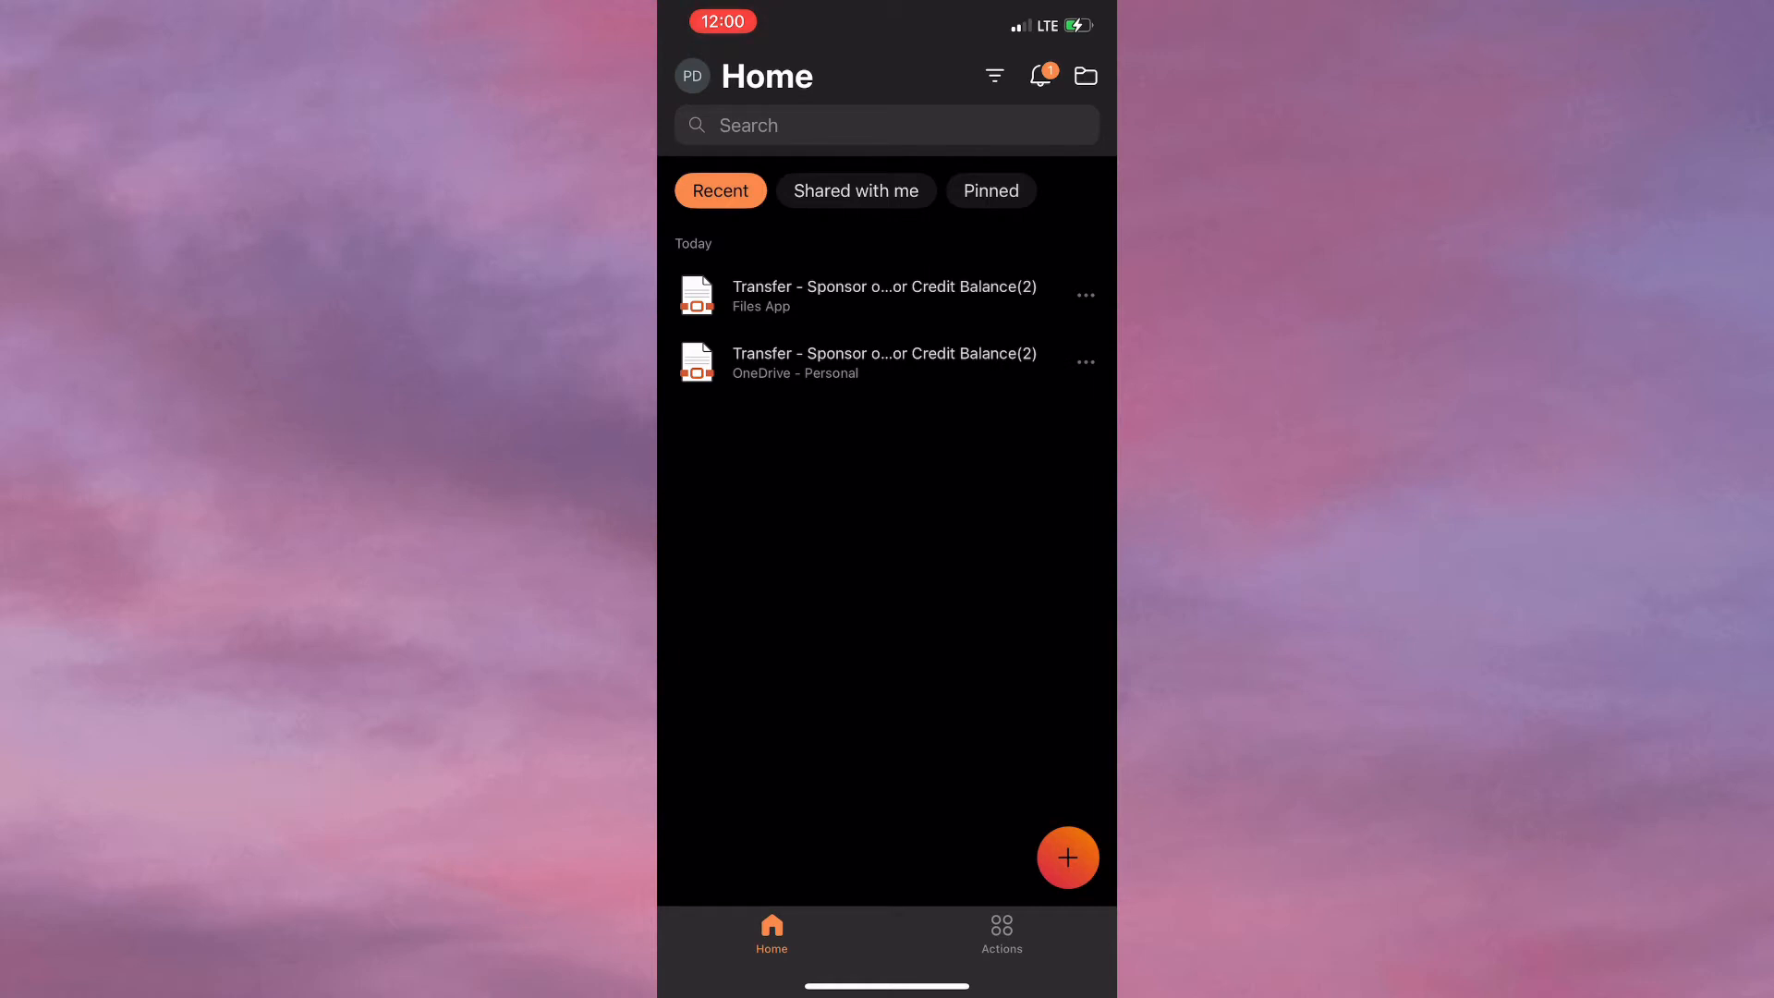
pyautogui.click(1000, 934)
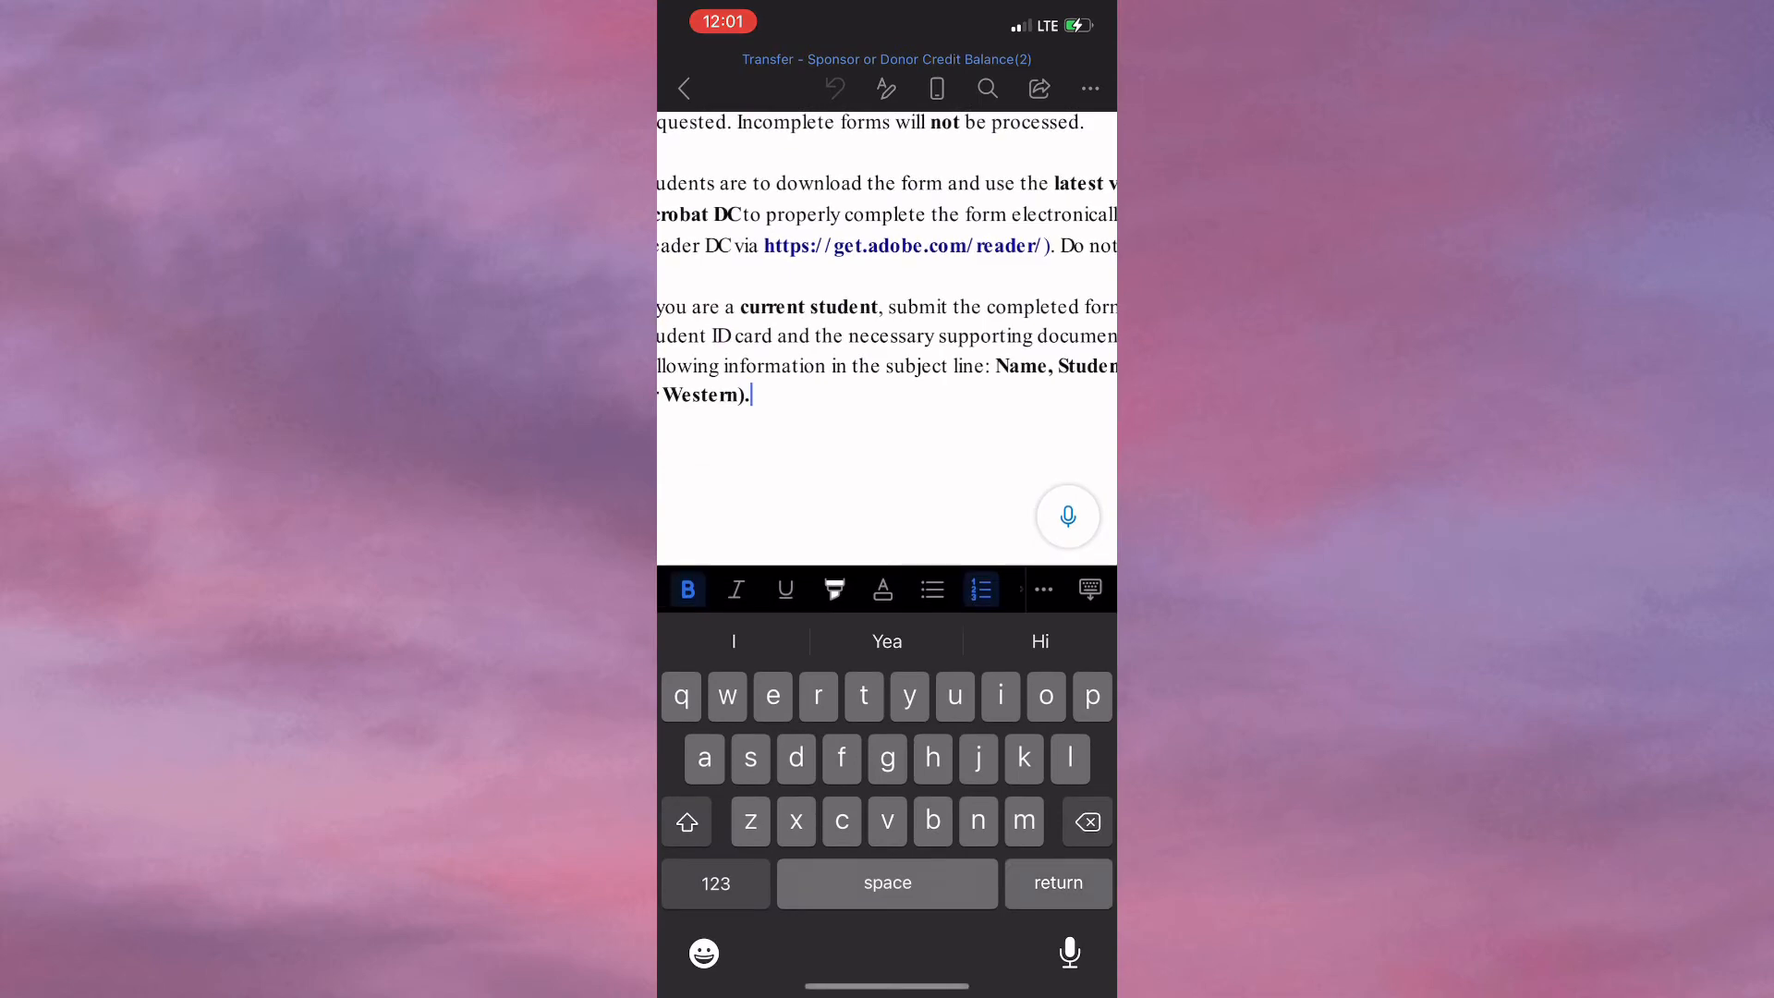
# - Enter Patrice as the First Name in the personal information section
pyautogui.press('return')
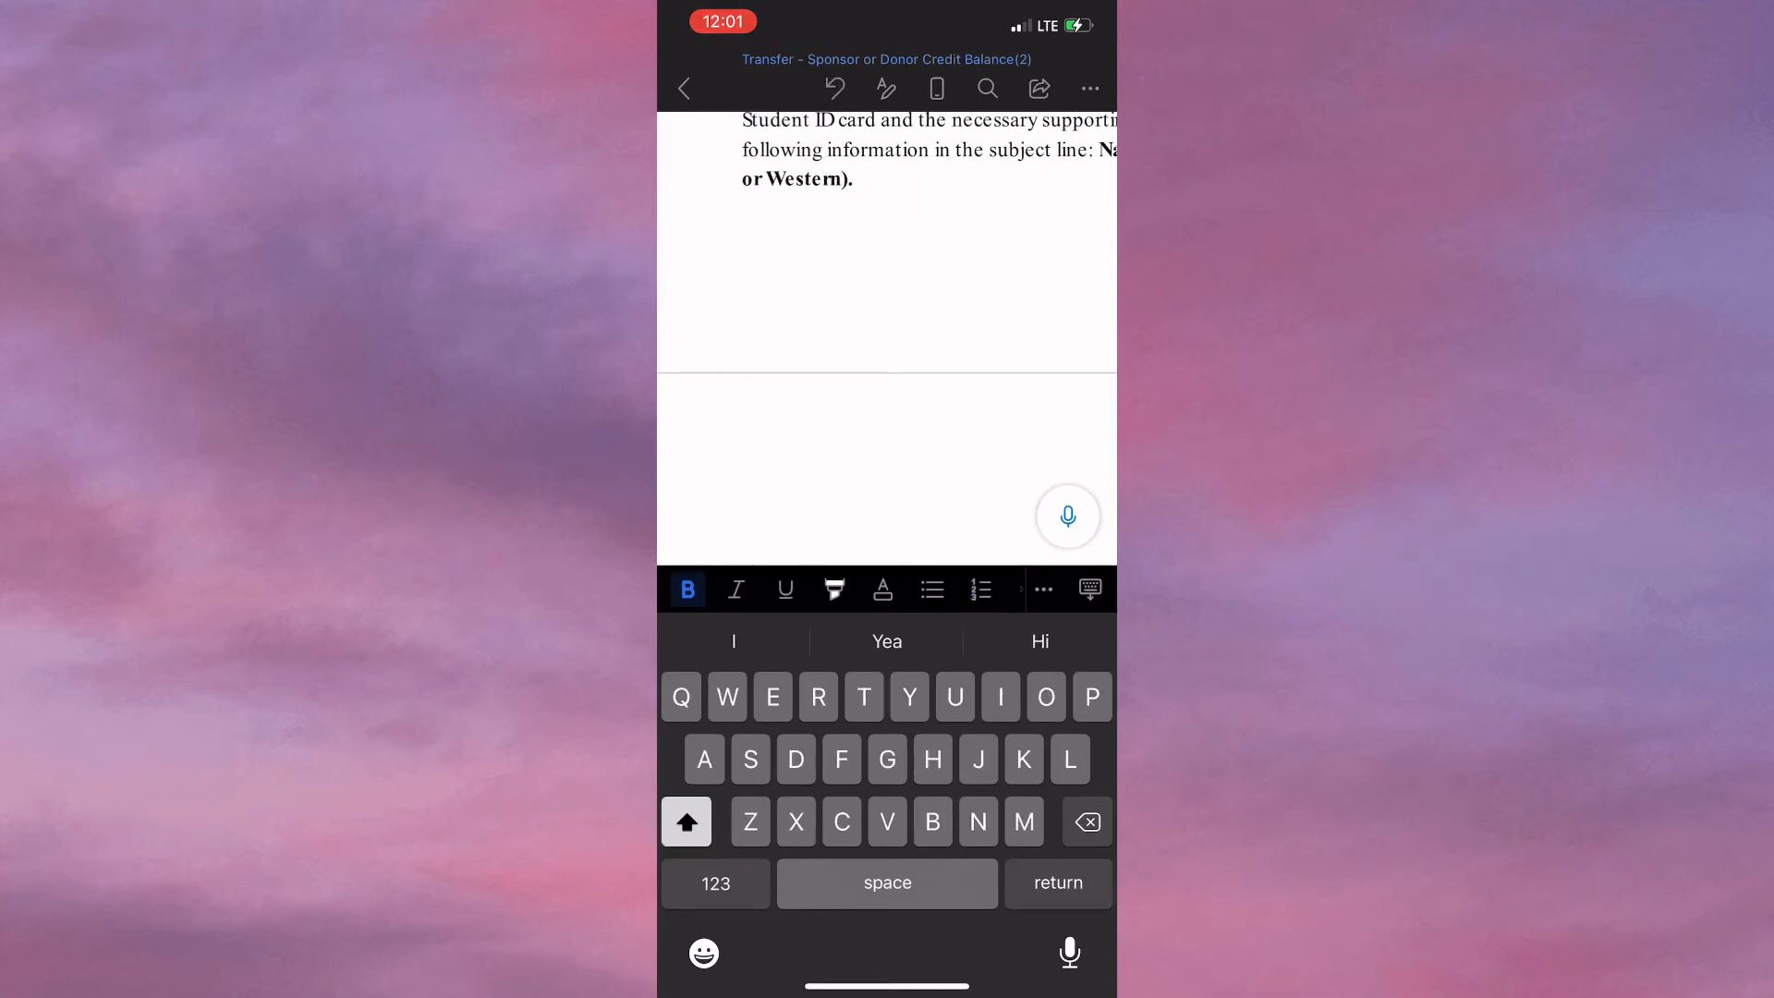
pyautogui.scroll(-3)
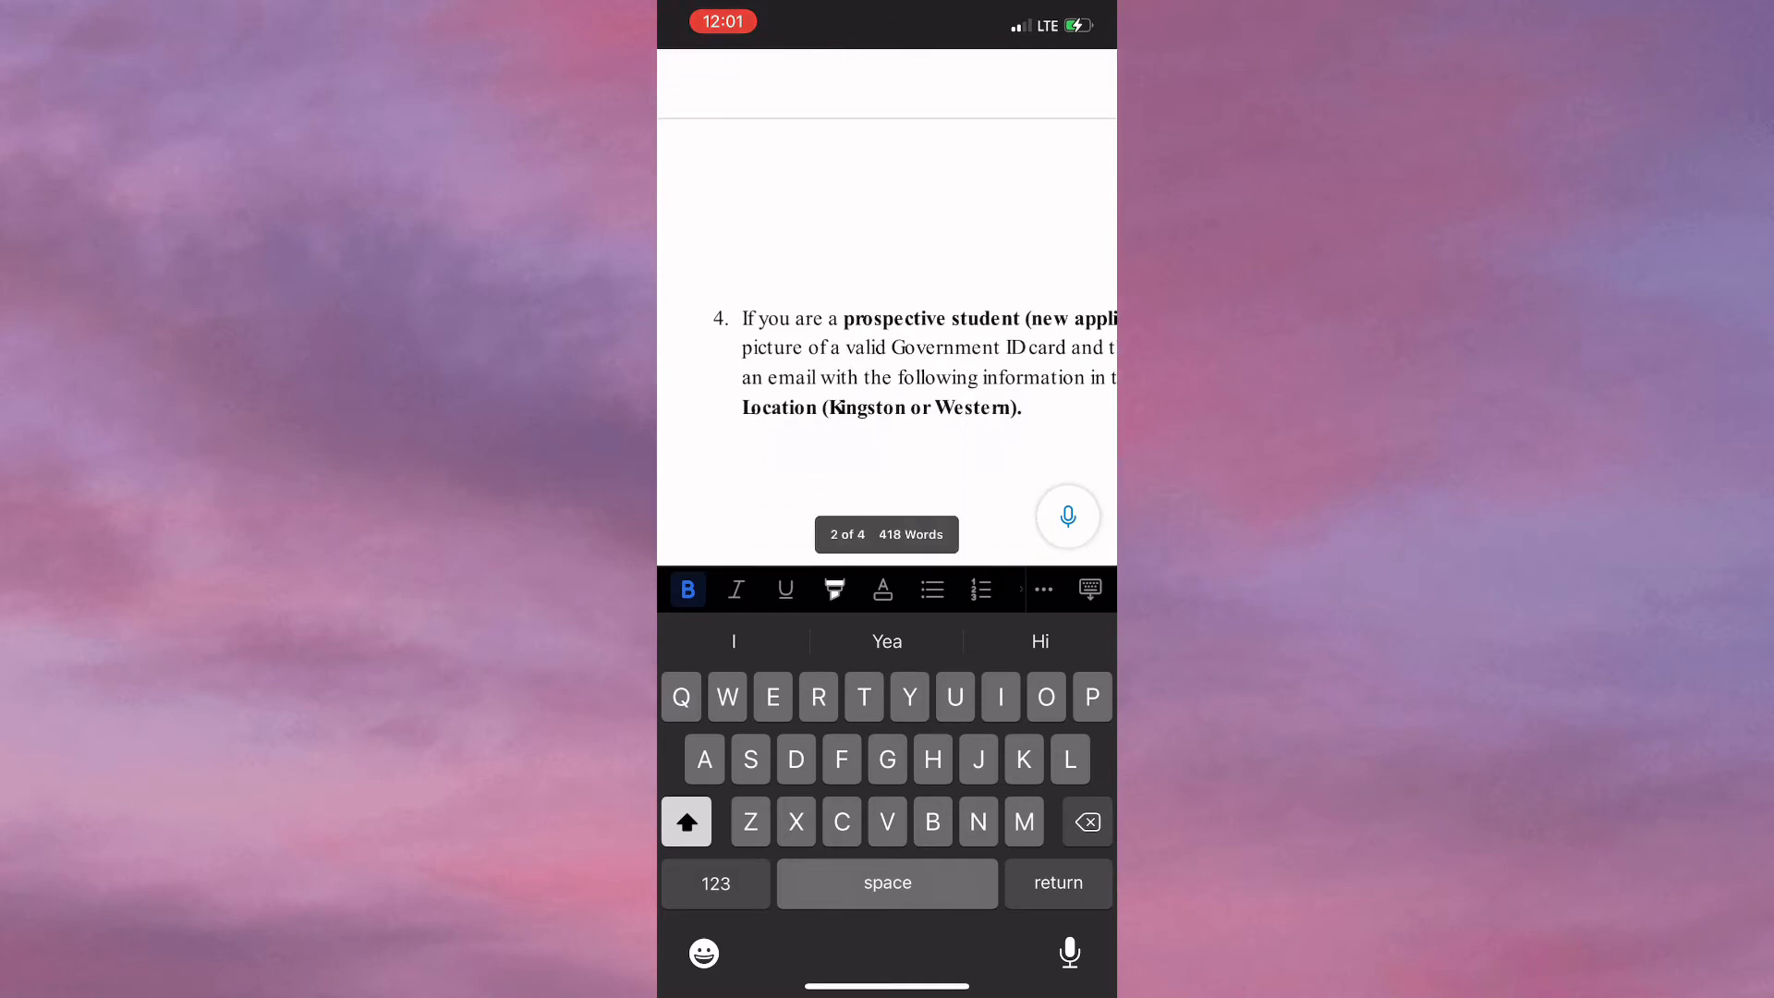
pyautogui.scroll(-3)
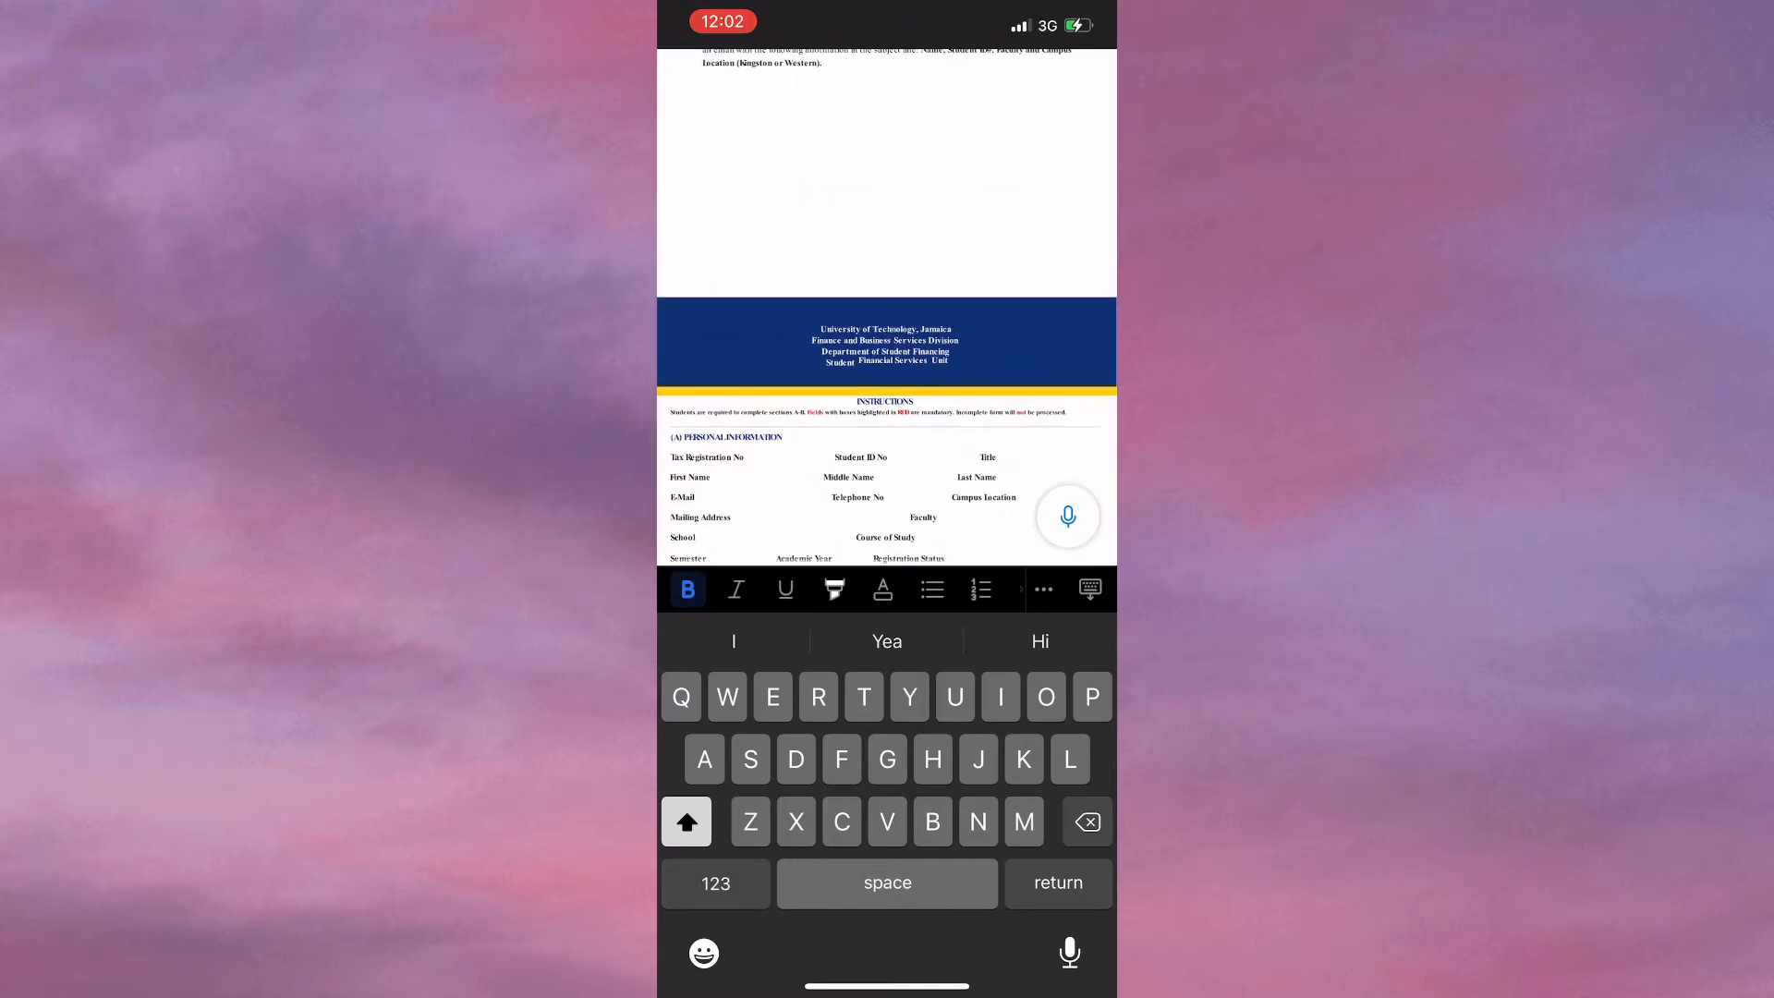
pyautogui.scroll(3)
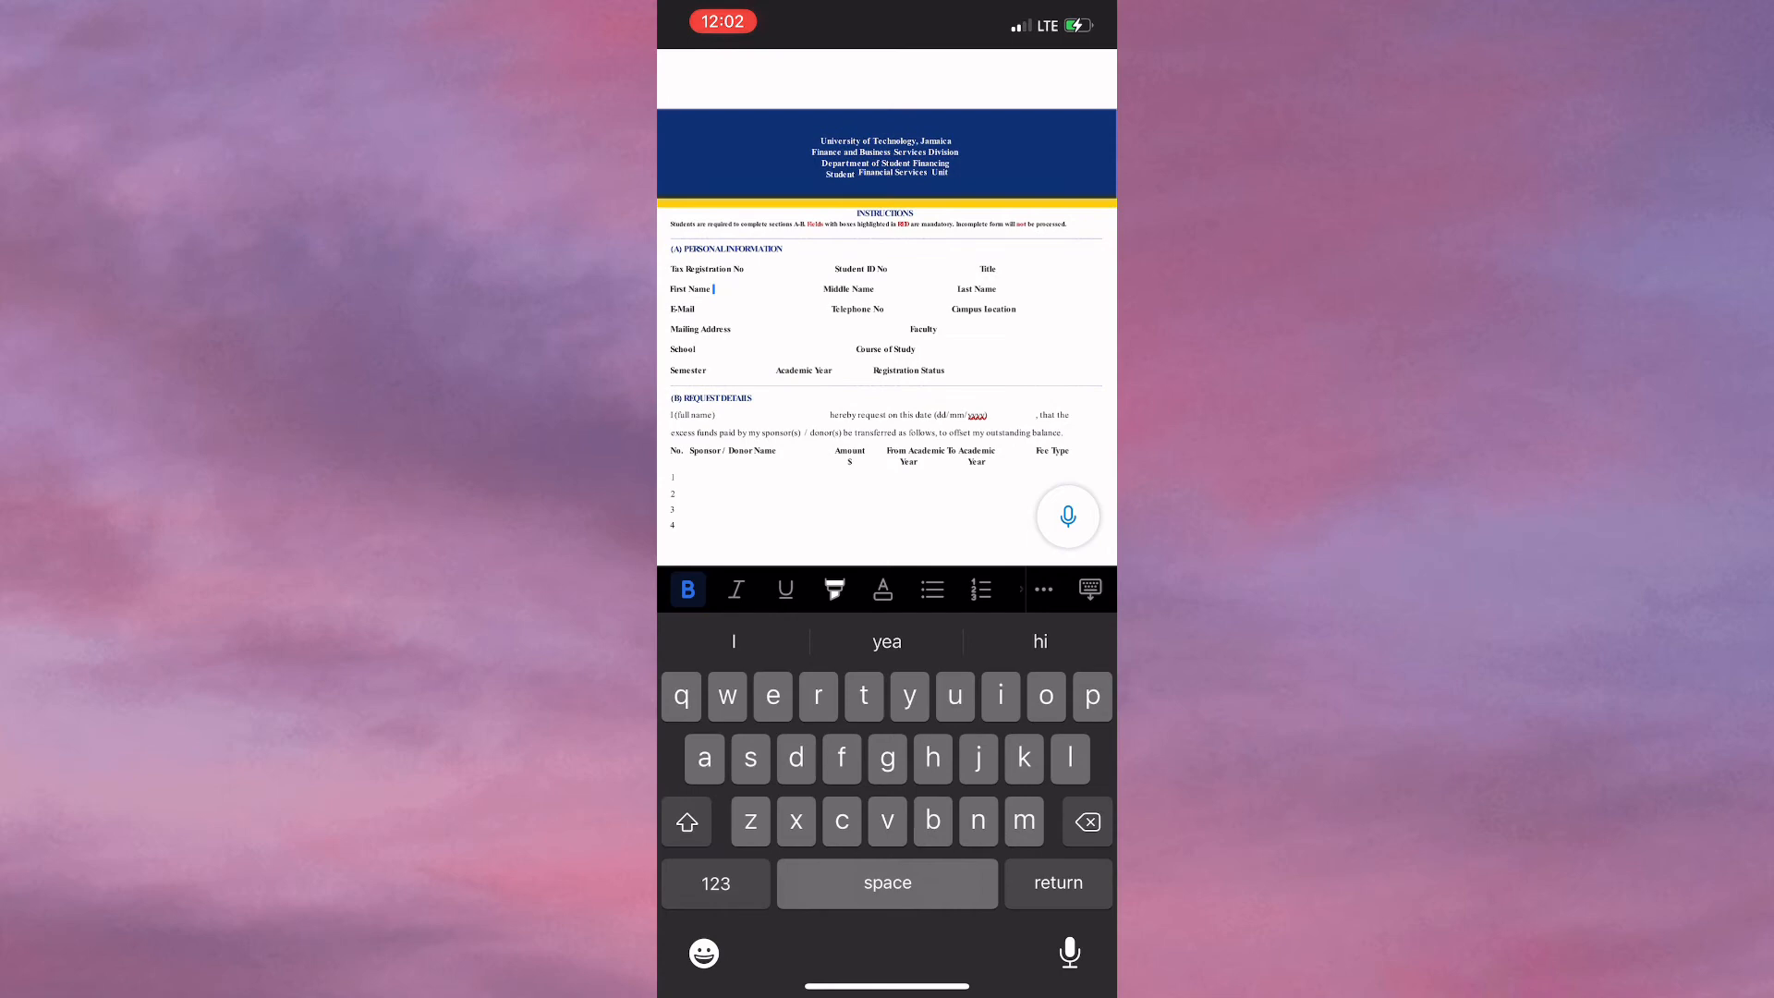
pyautogui.write('Patrice')
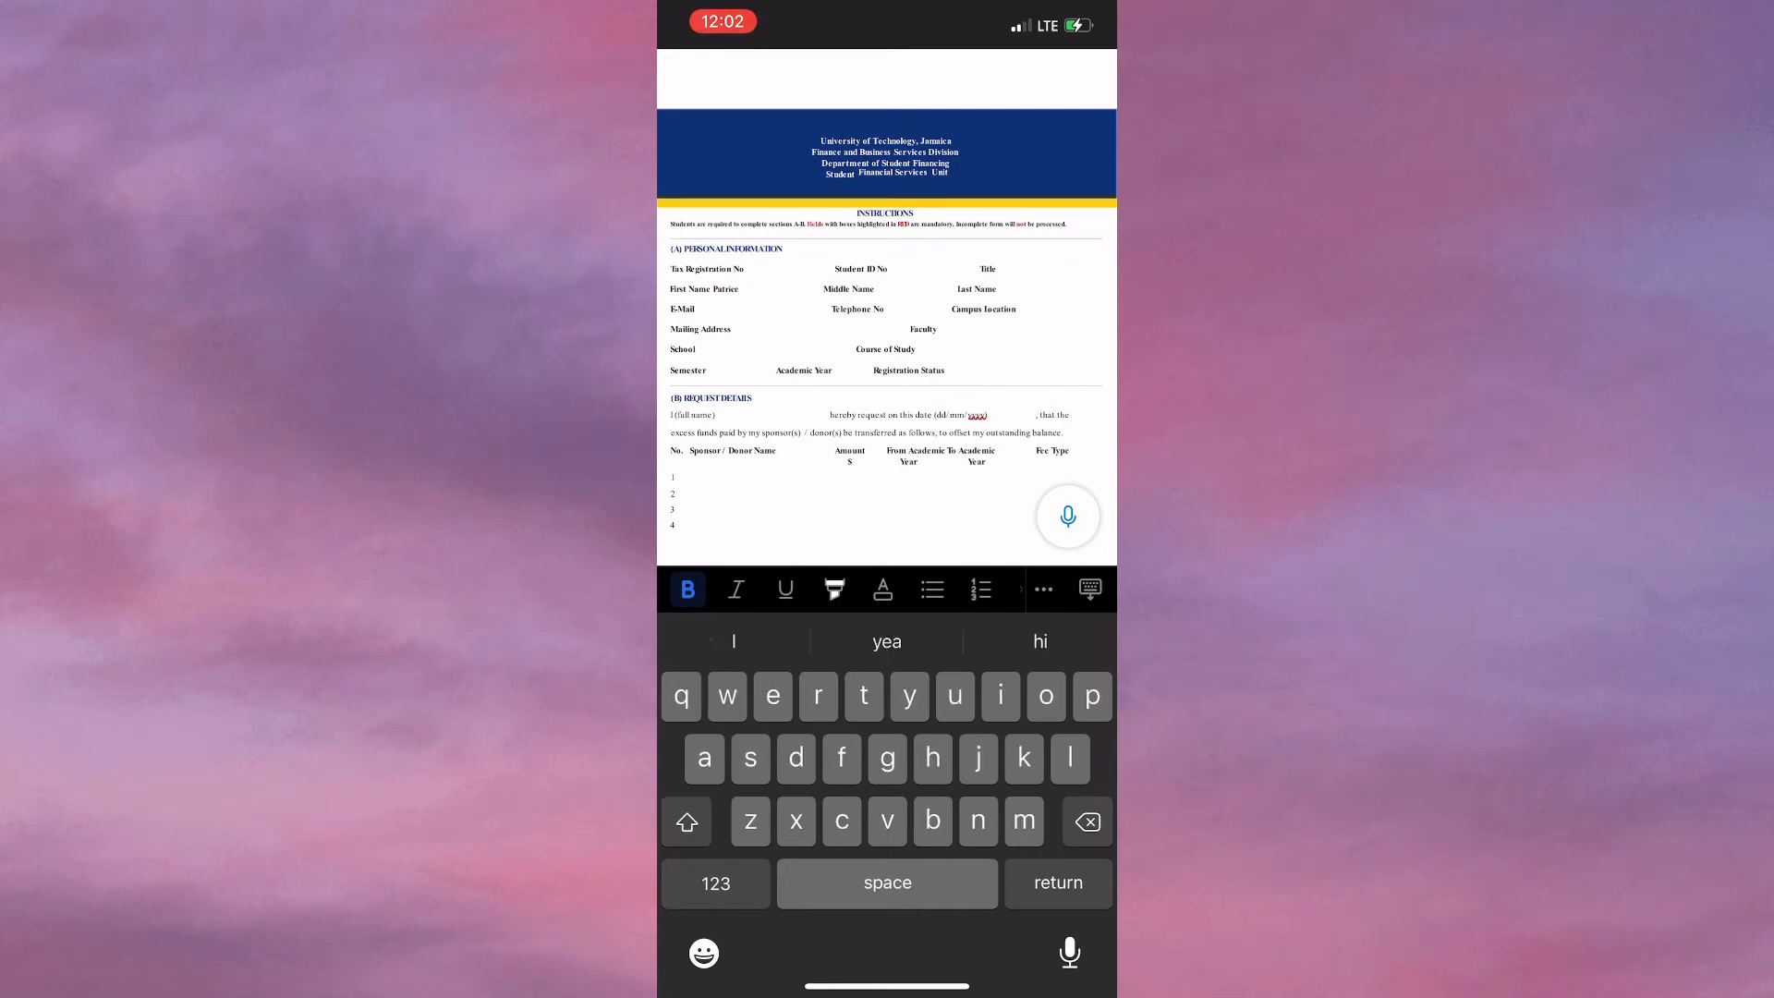
# - Enter Doyley as the Last Name and Miss as the Title
pyautogui.click(1000, 288)
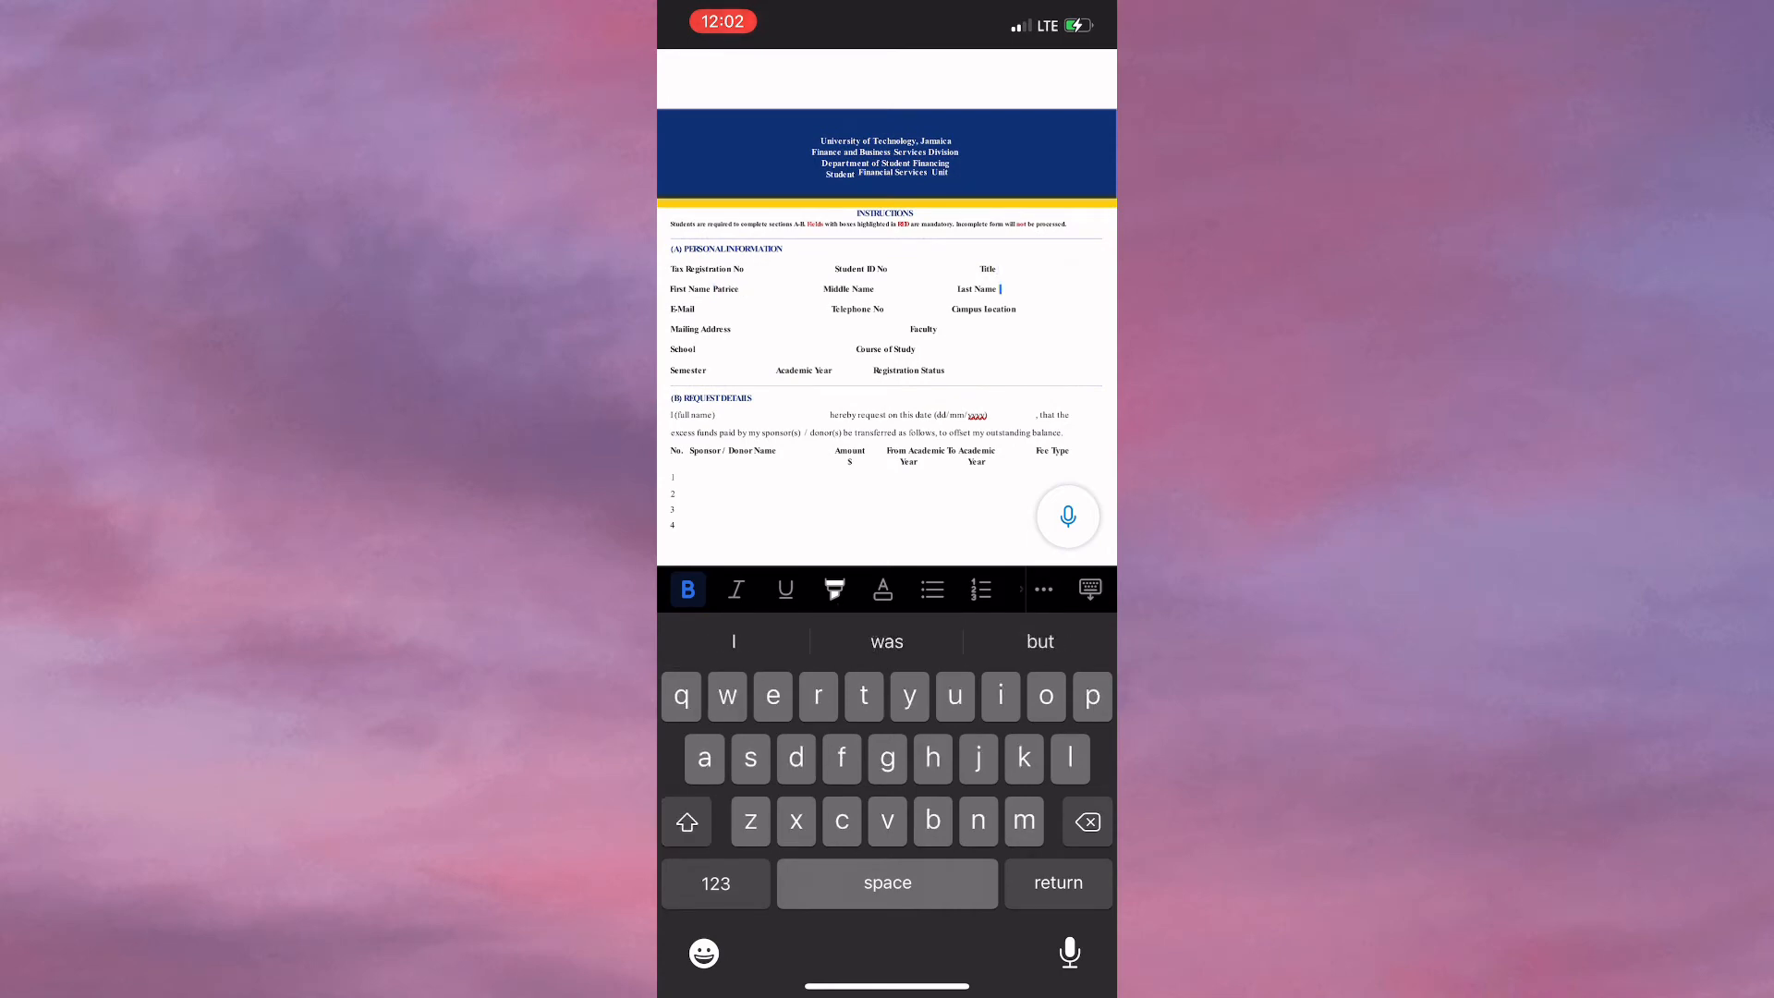
pyautogui.write('Doyley')
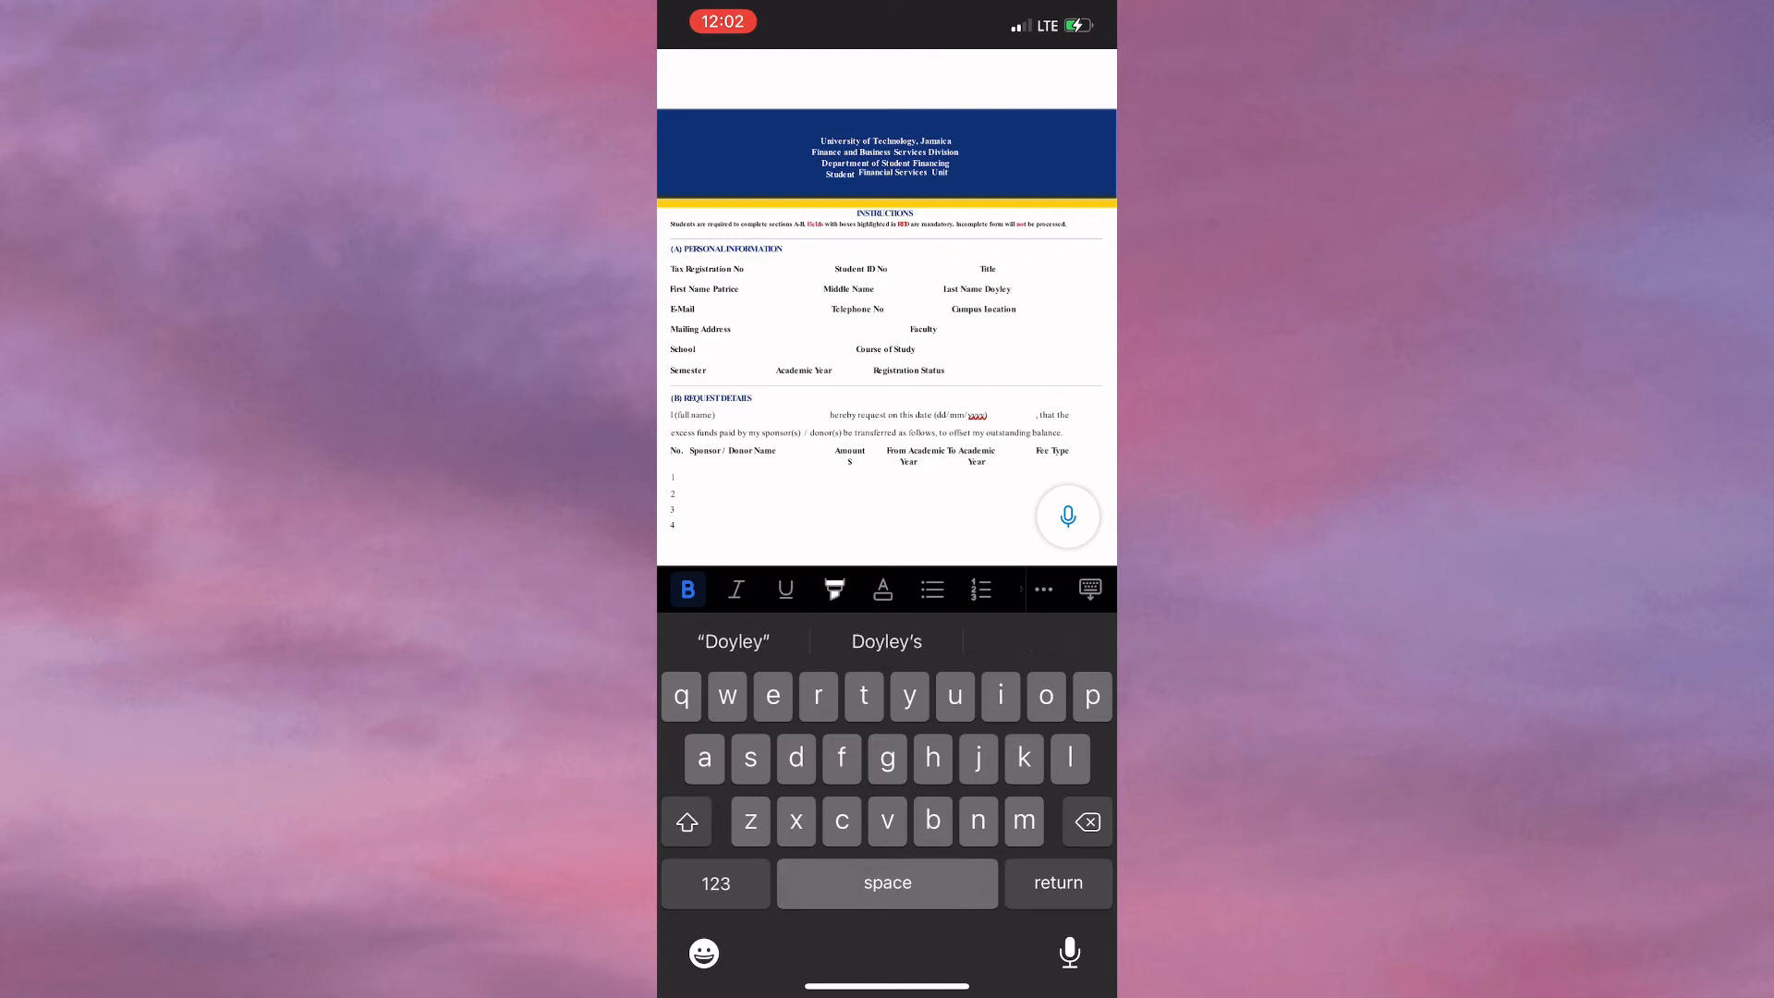
pyautogui.click(995, 270)
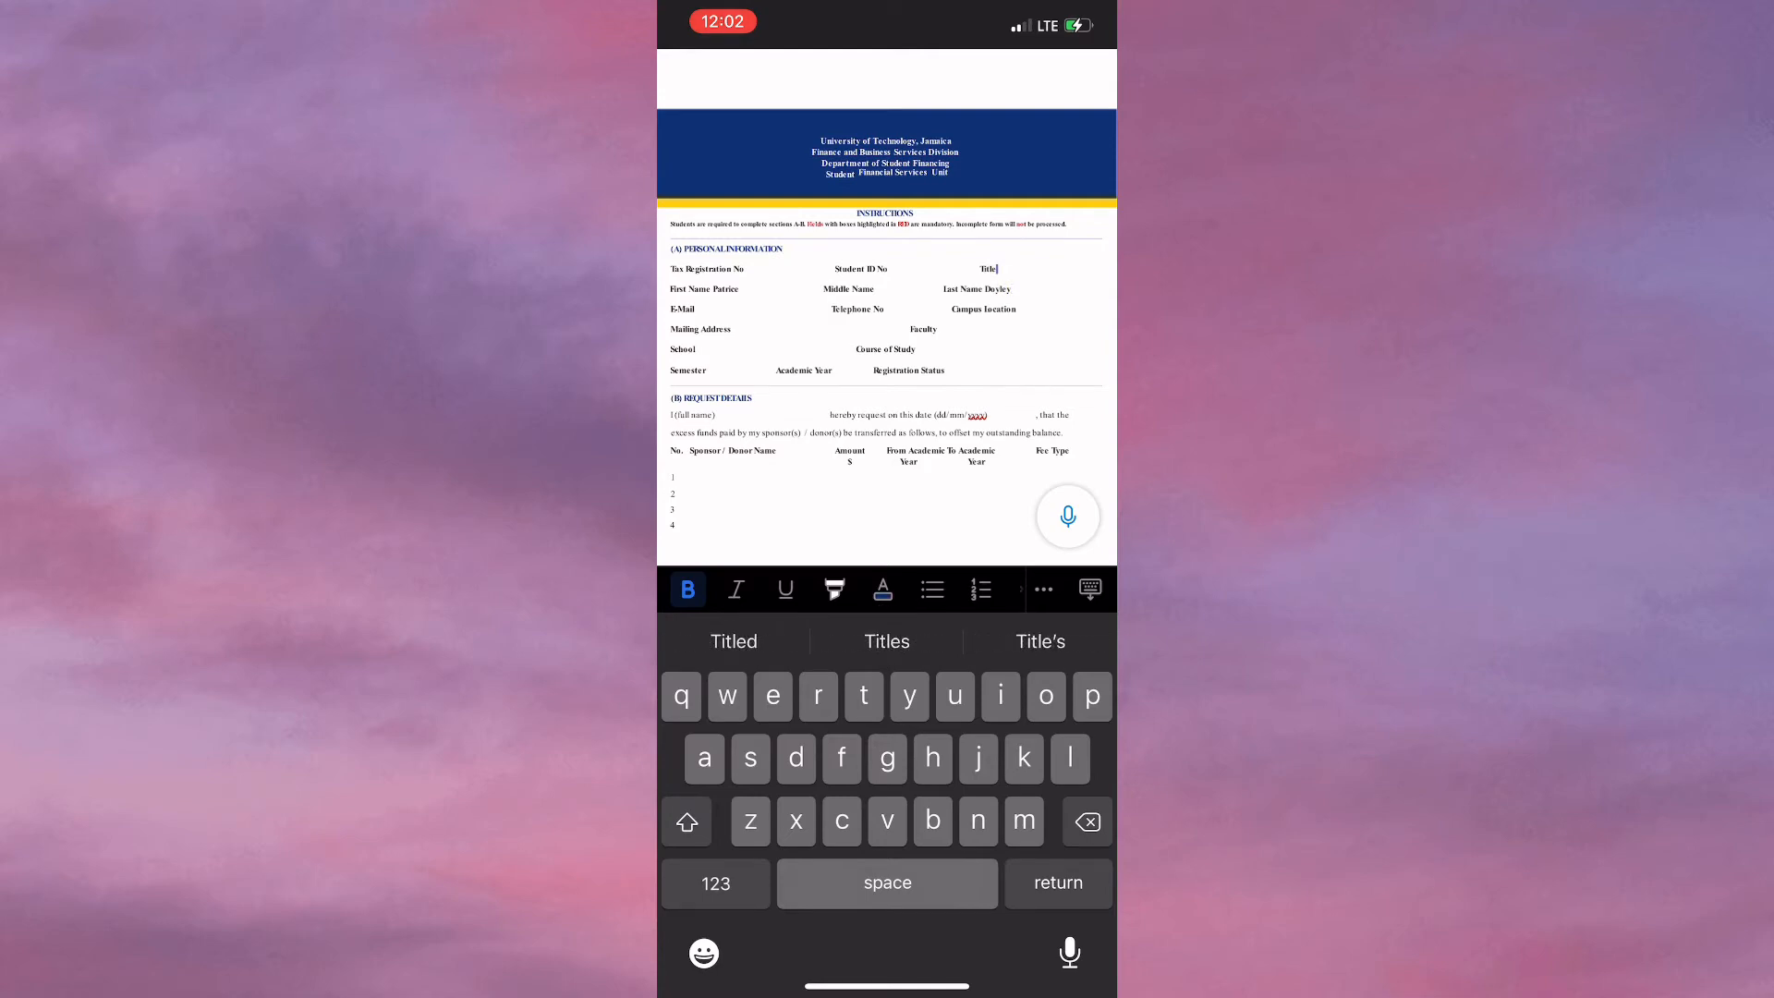
pyautogui.write('Miss')
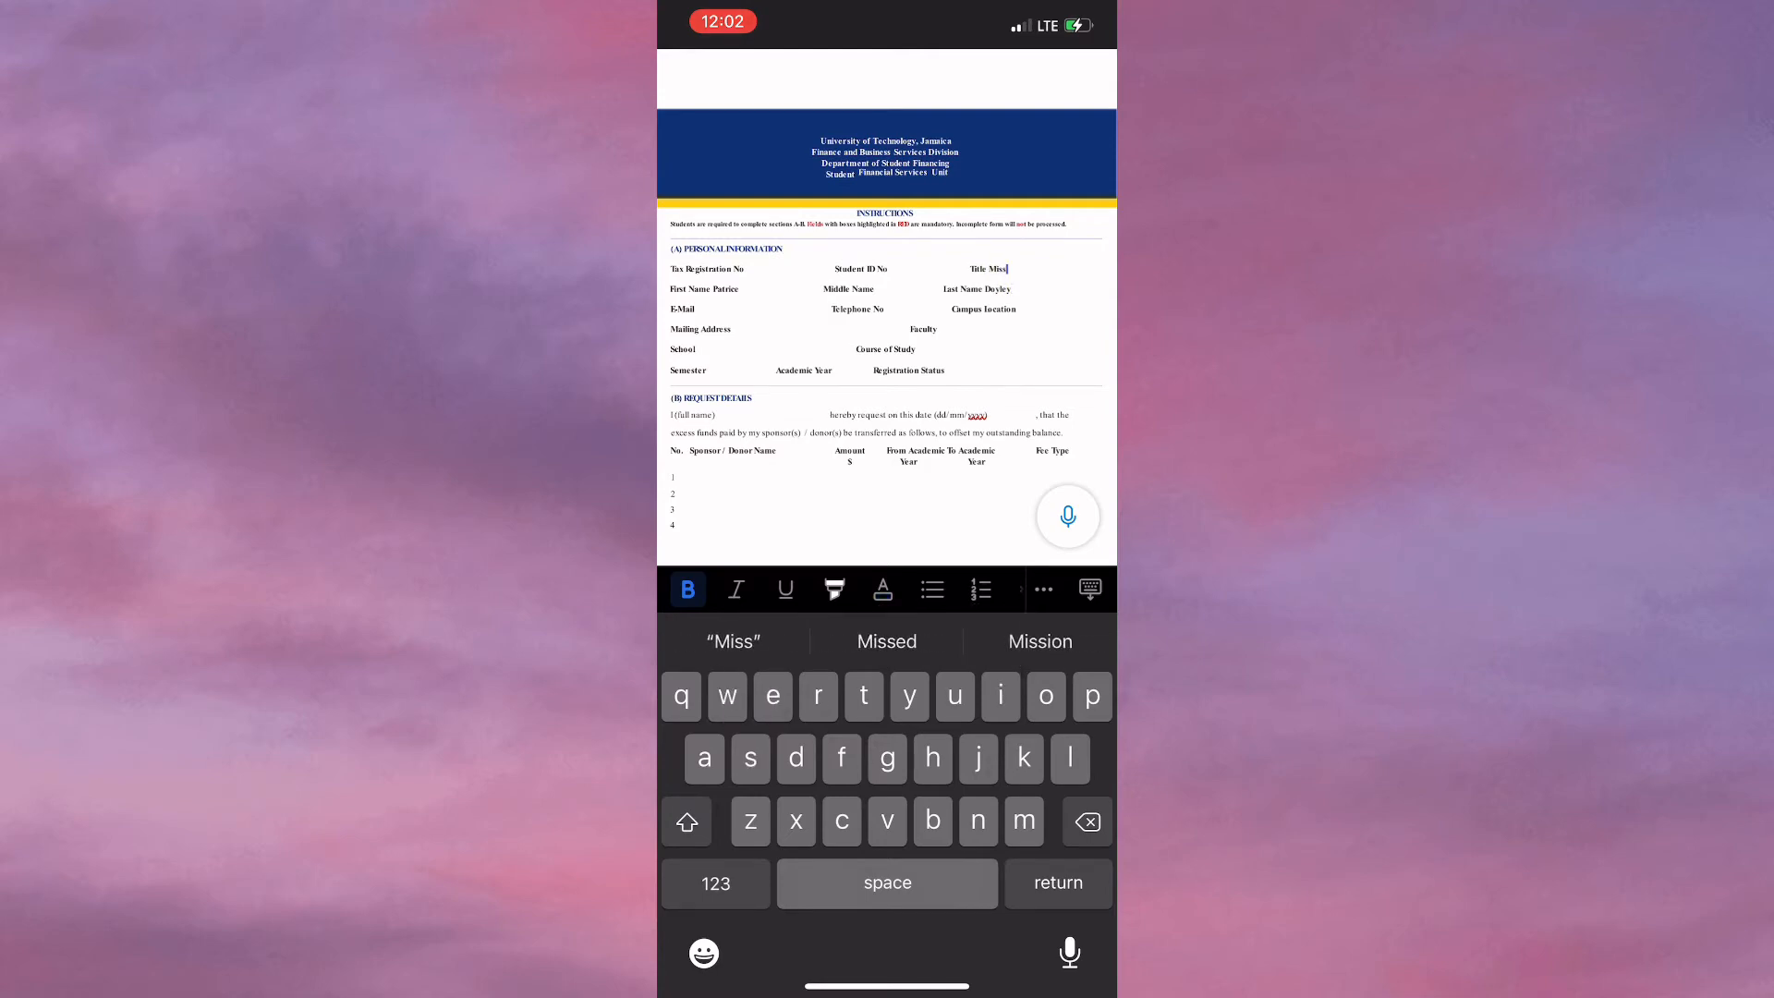
pyautogui.scroll(-3)
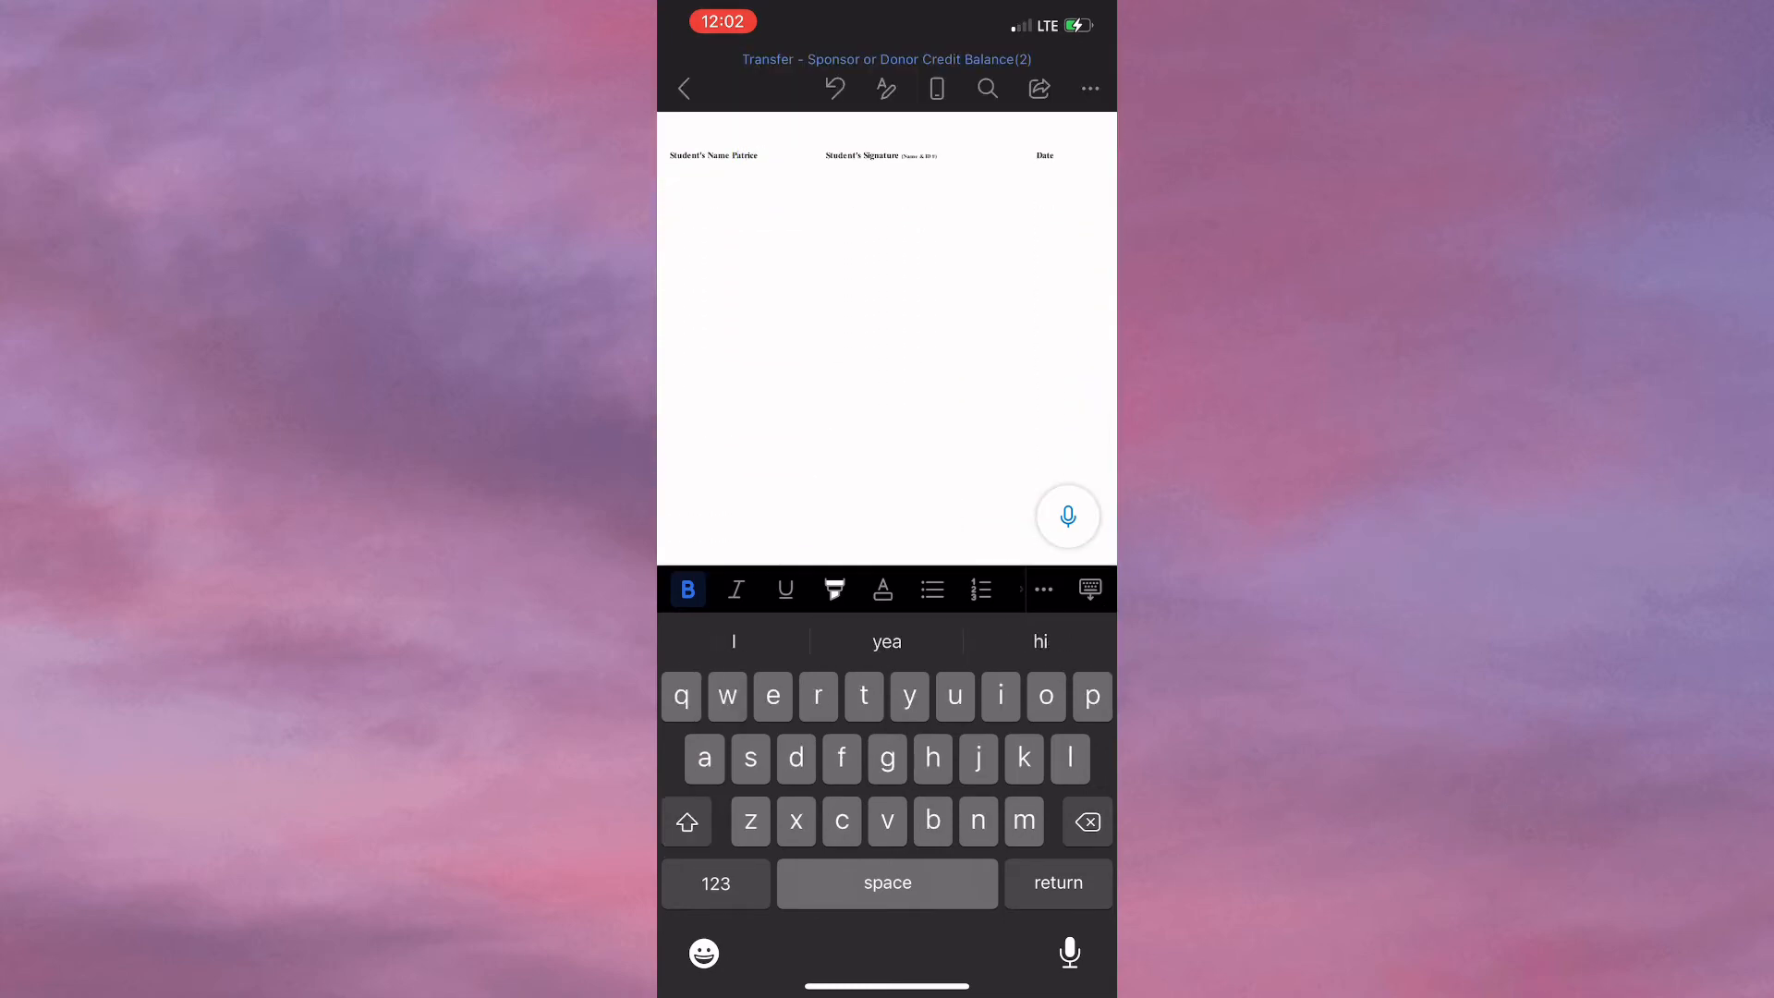
pyautogui.write('Doyley')
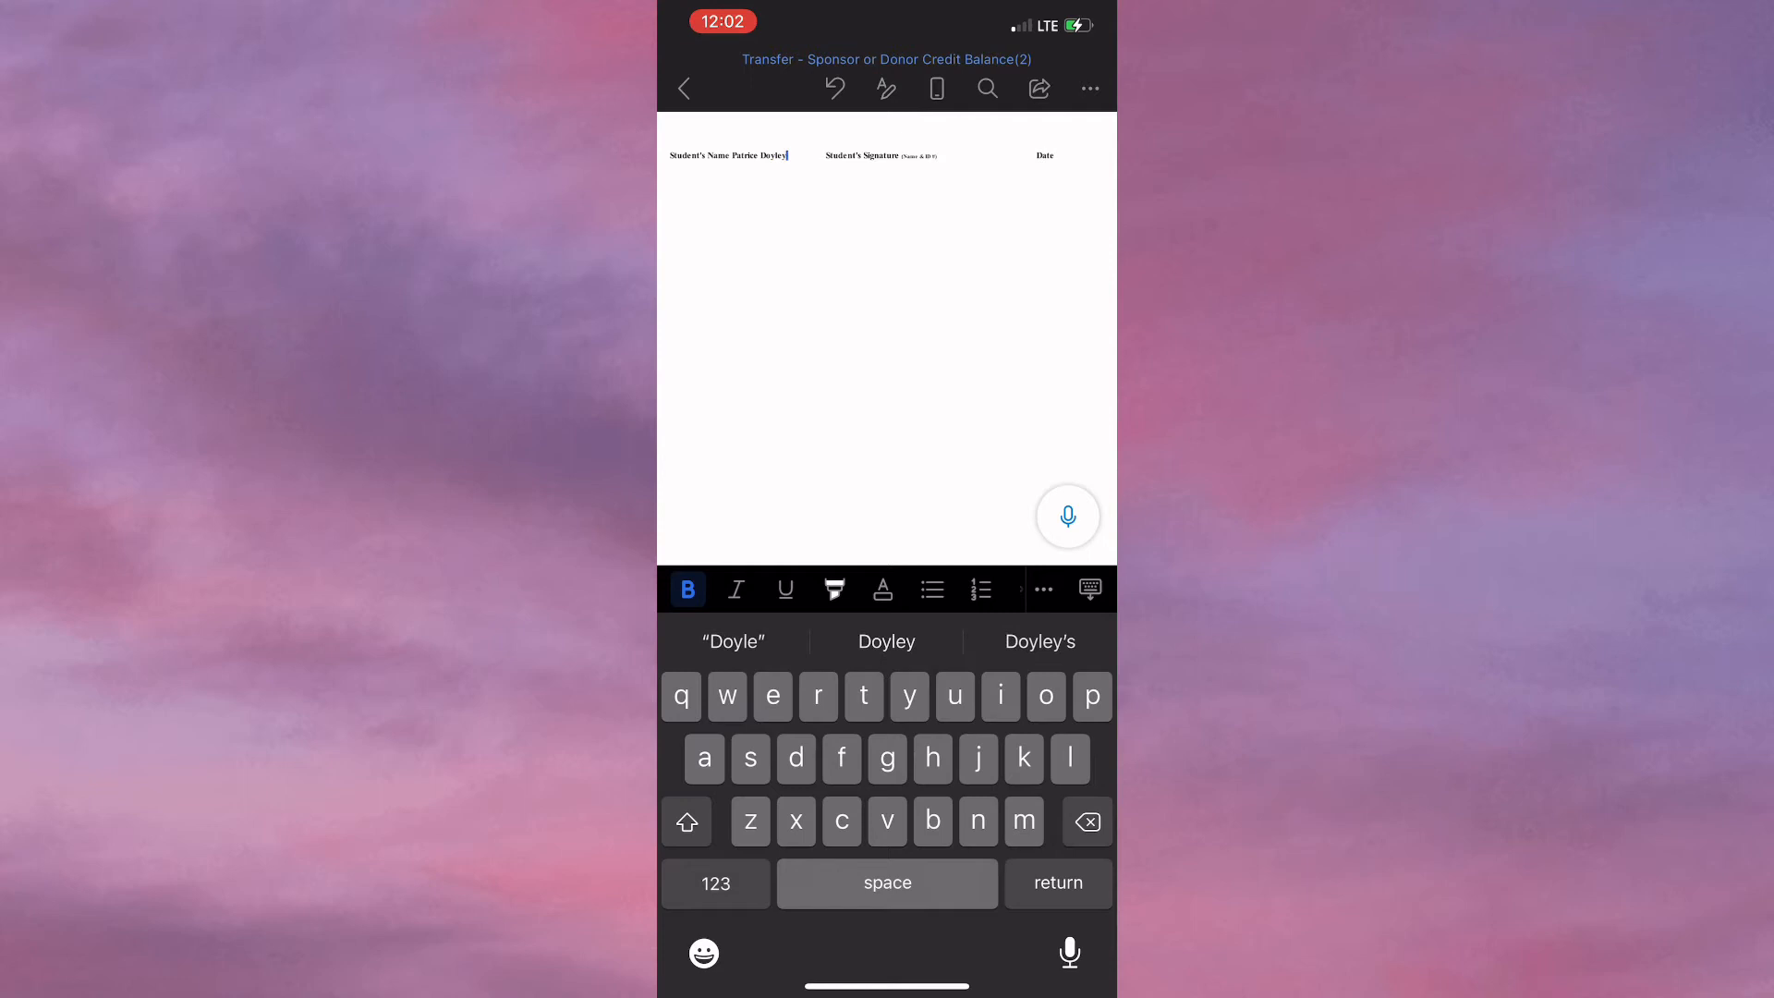
pyautogui.click(1089, 89)
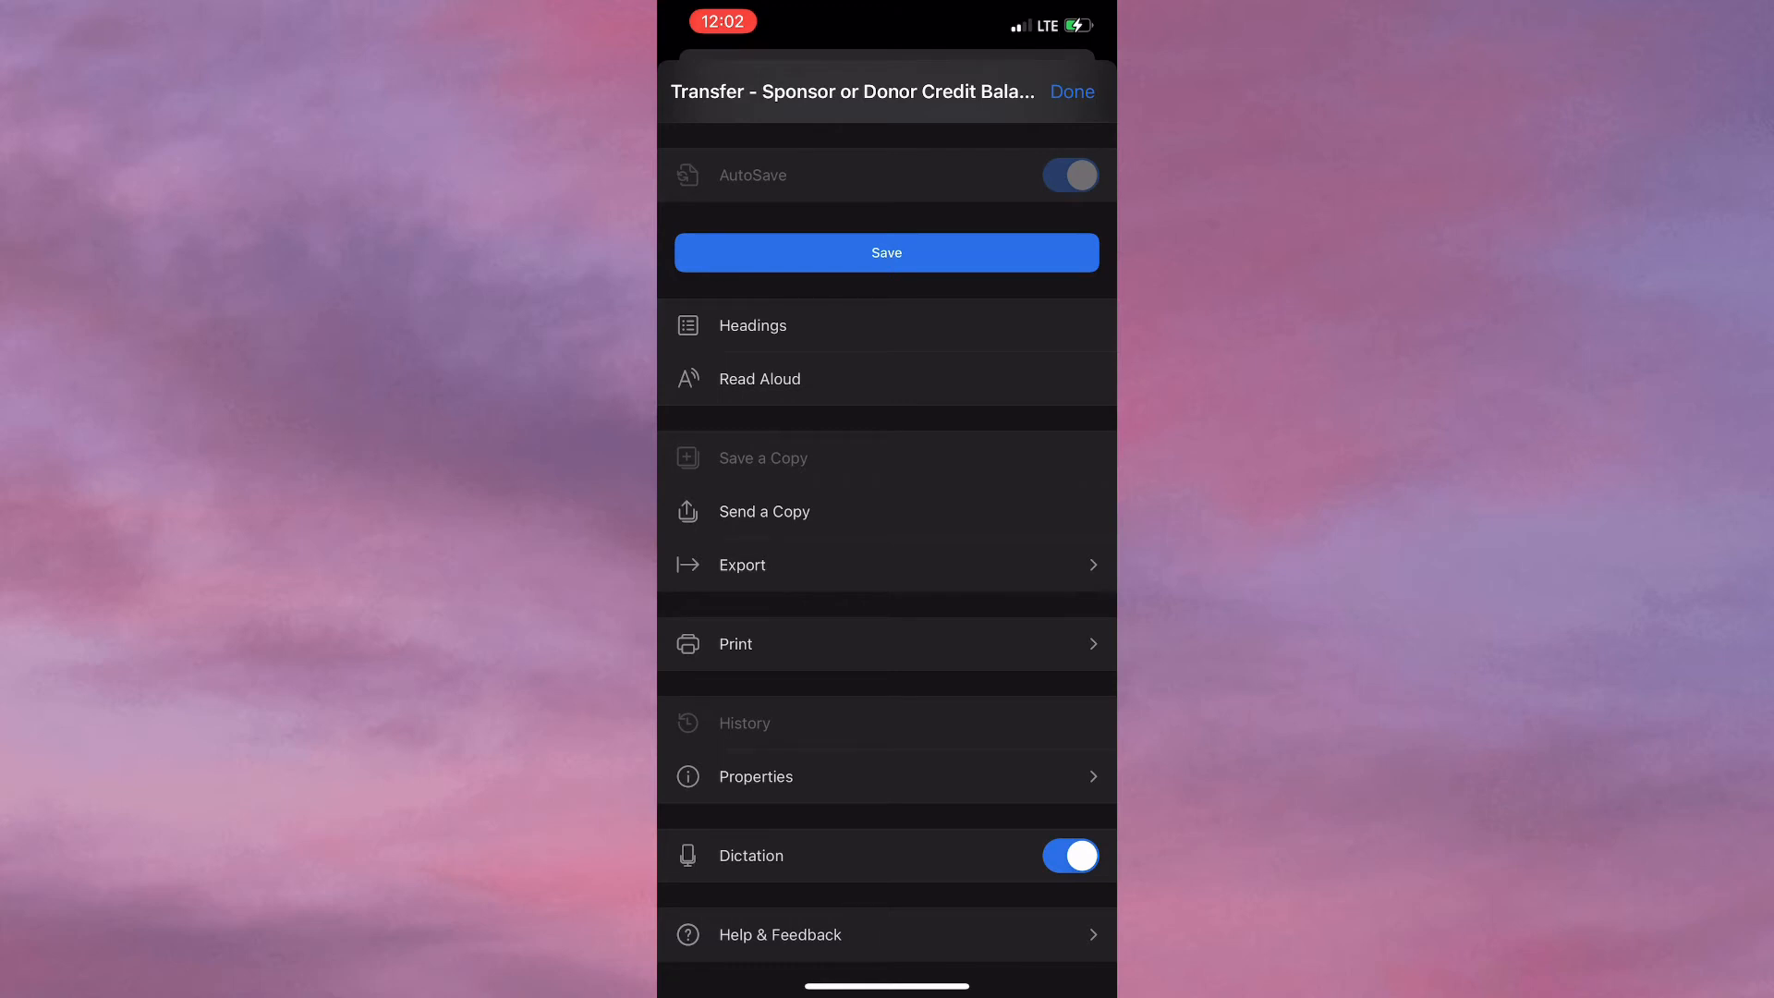
# - Start and cancel a Save, then reach the Export choices (ODT and PDF)
pyautogui.click(763, 456)
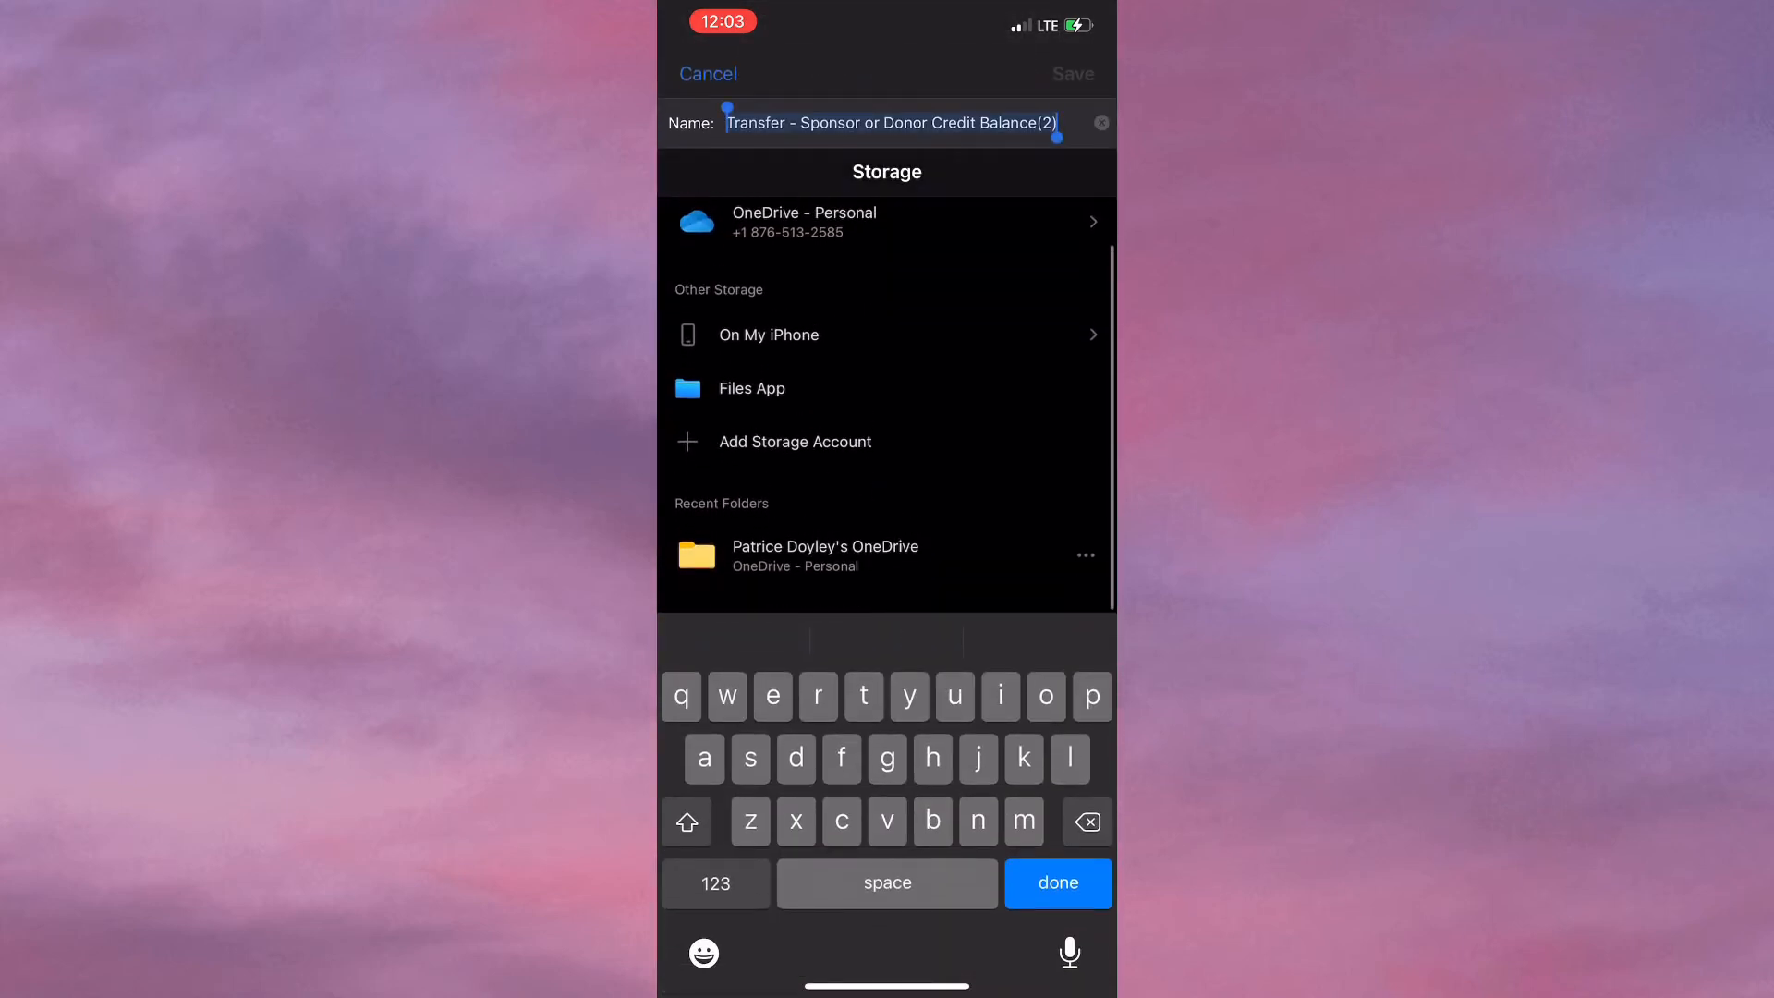
pyautogui.click(1057, 884)
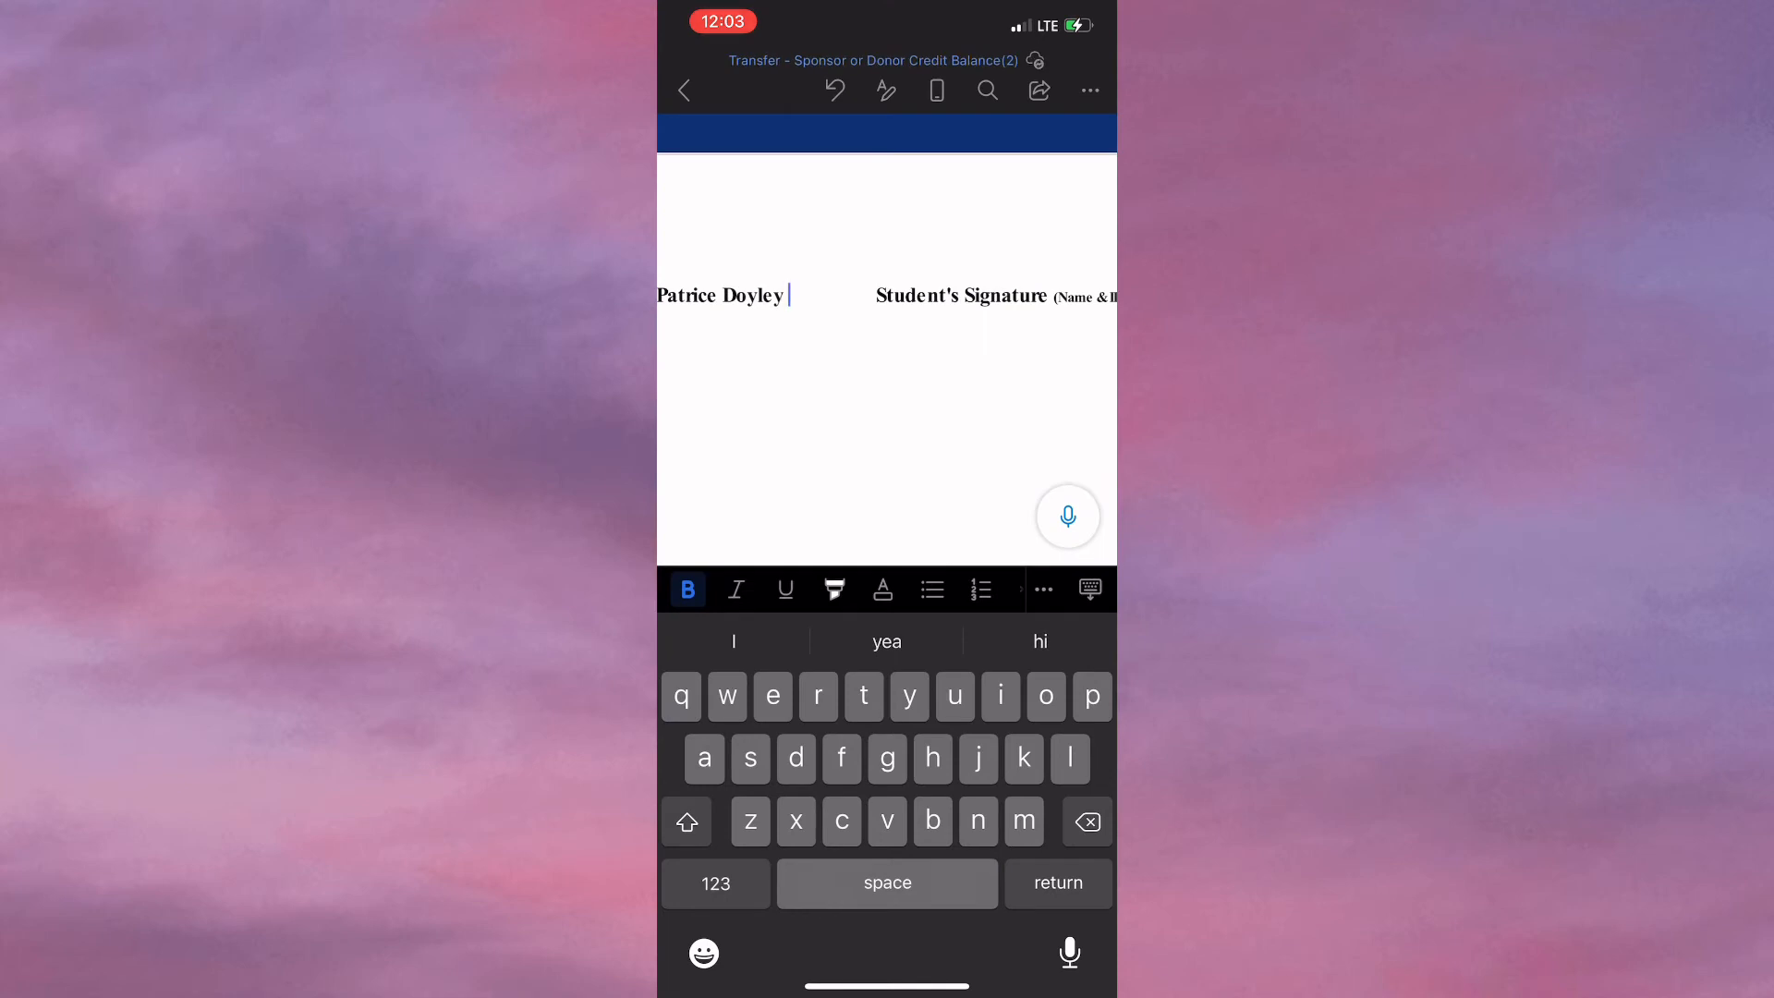
pyautogui.click(1086, 91)
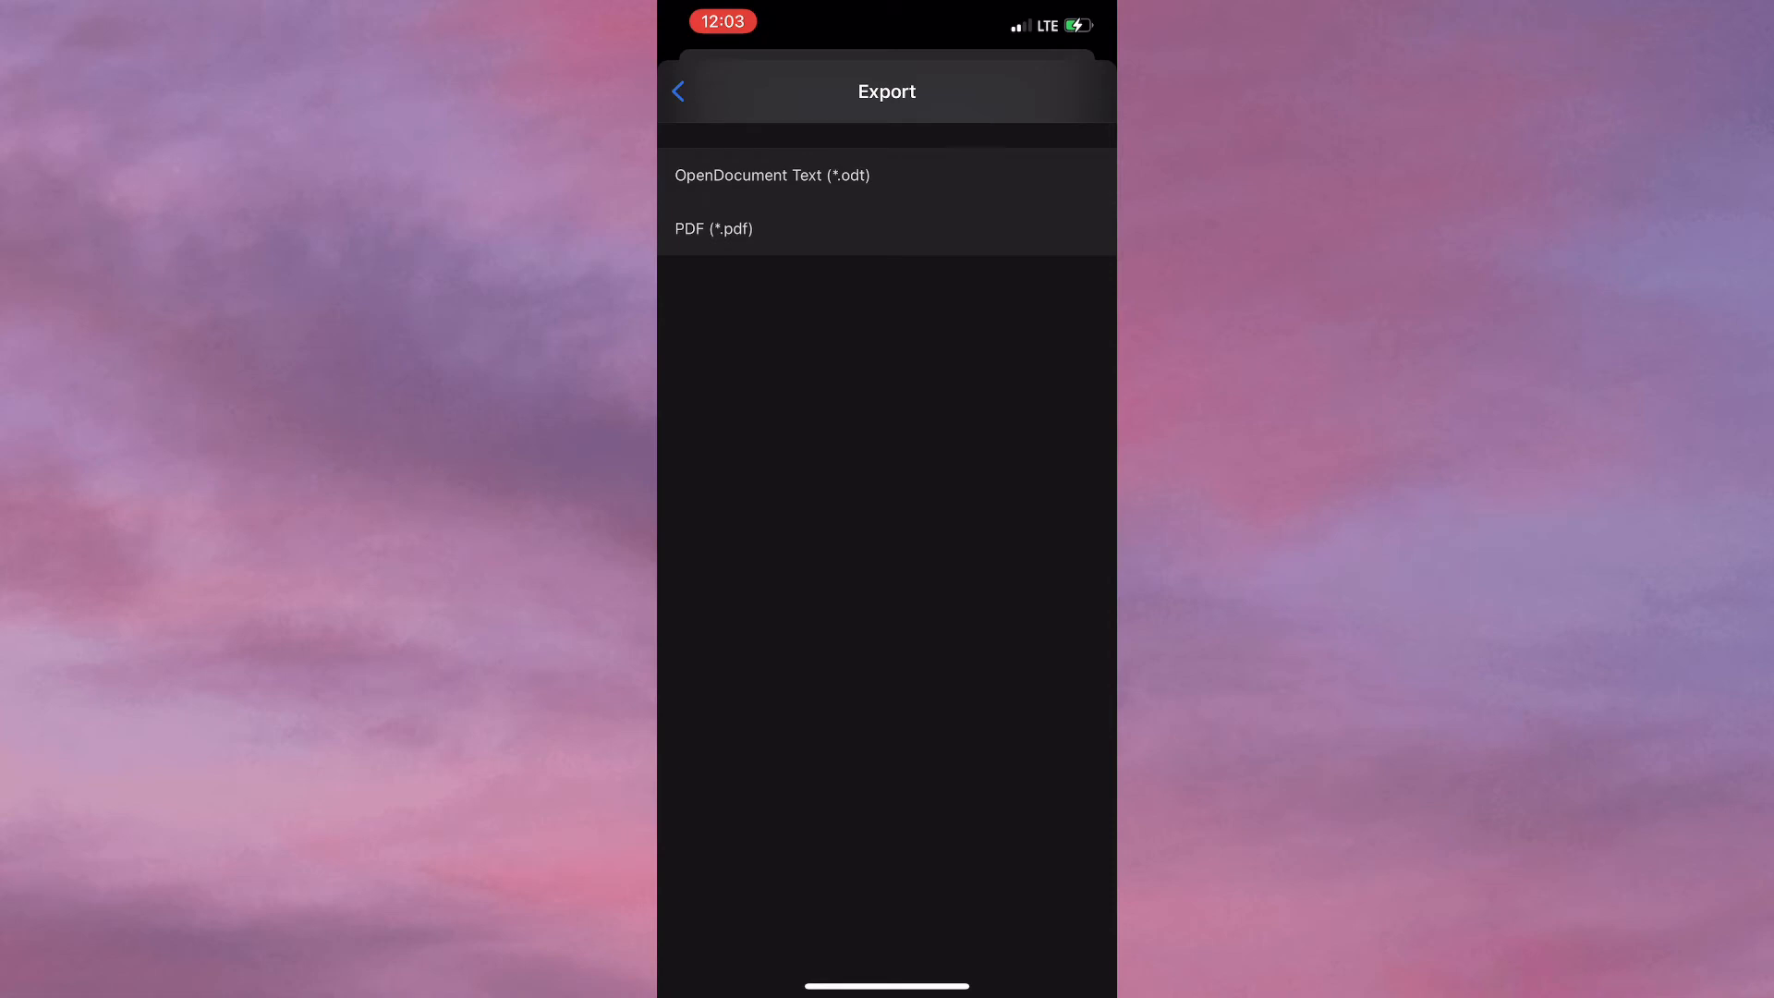
# - Export the form as PDF into the OneDrive Documents folder and return to the document
pyautogui.click(713, 229)
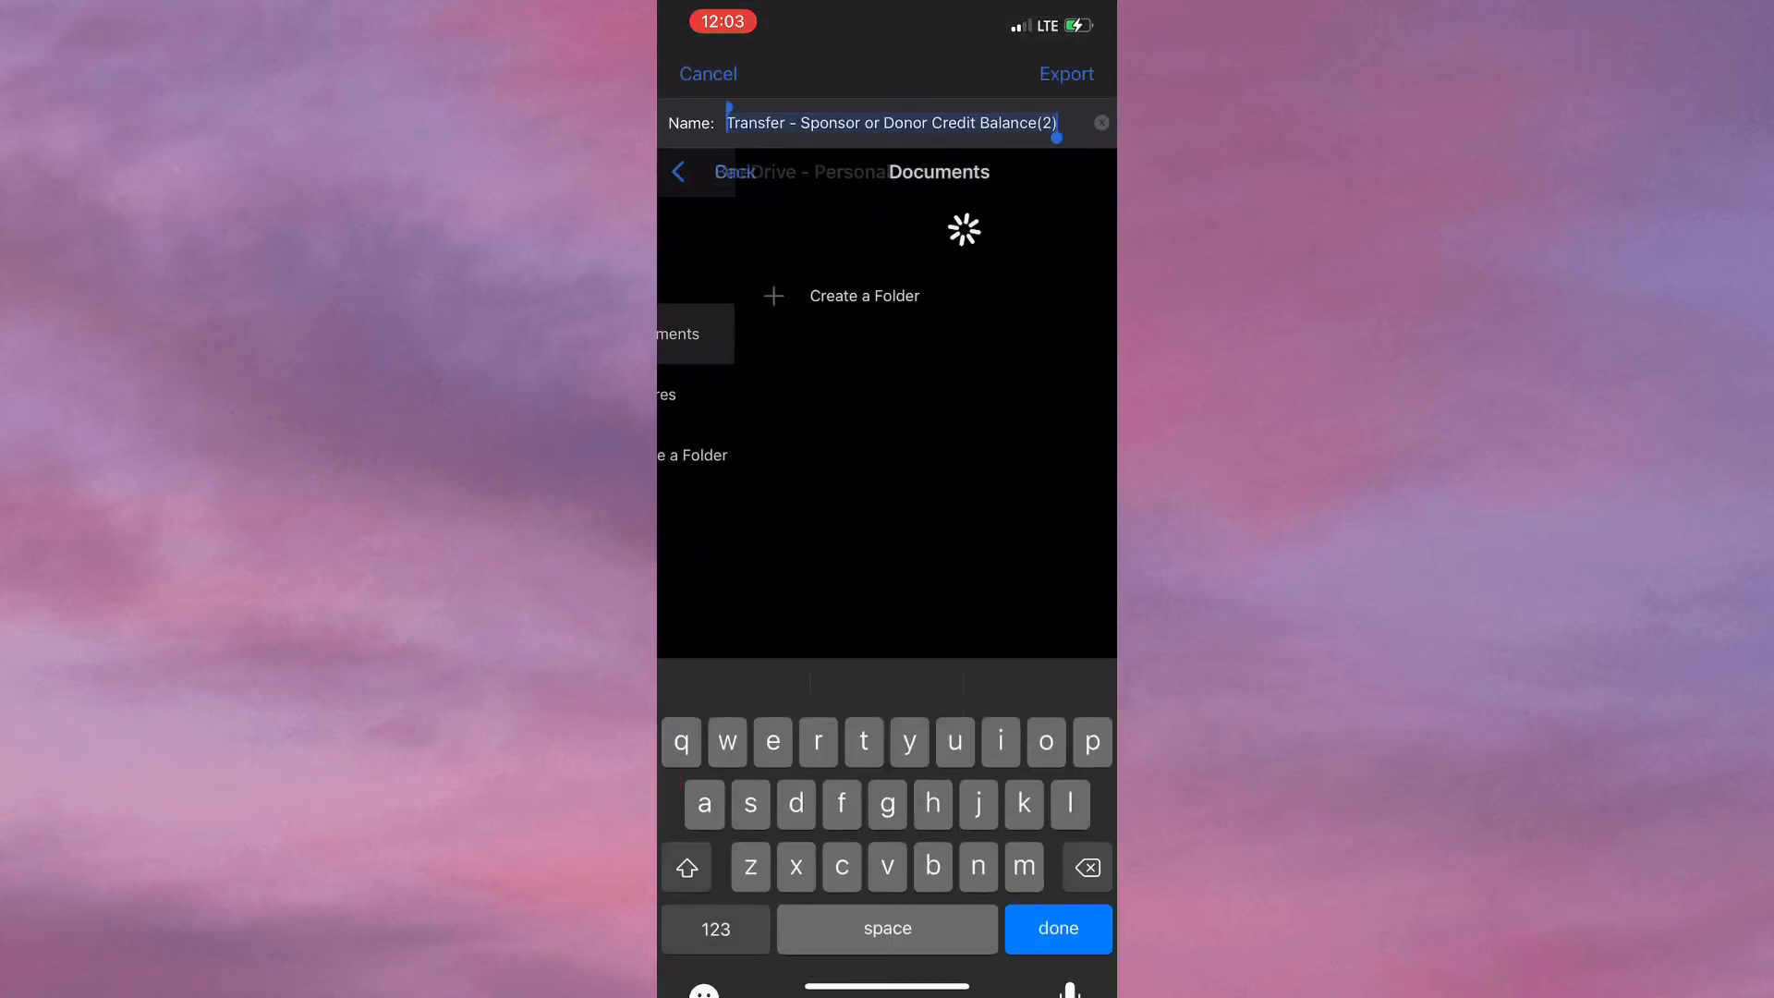
pyautogui.click(1057, 930)
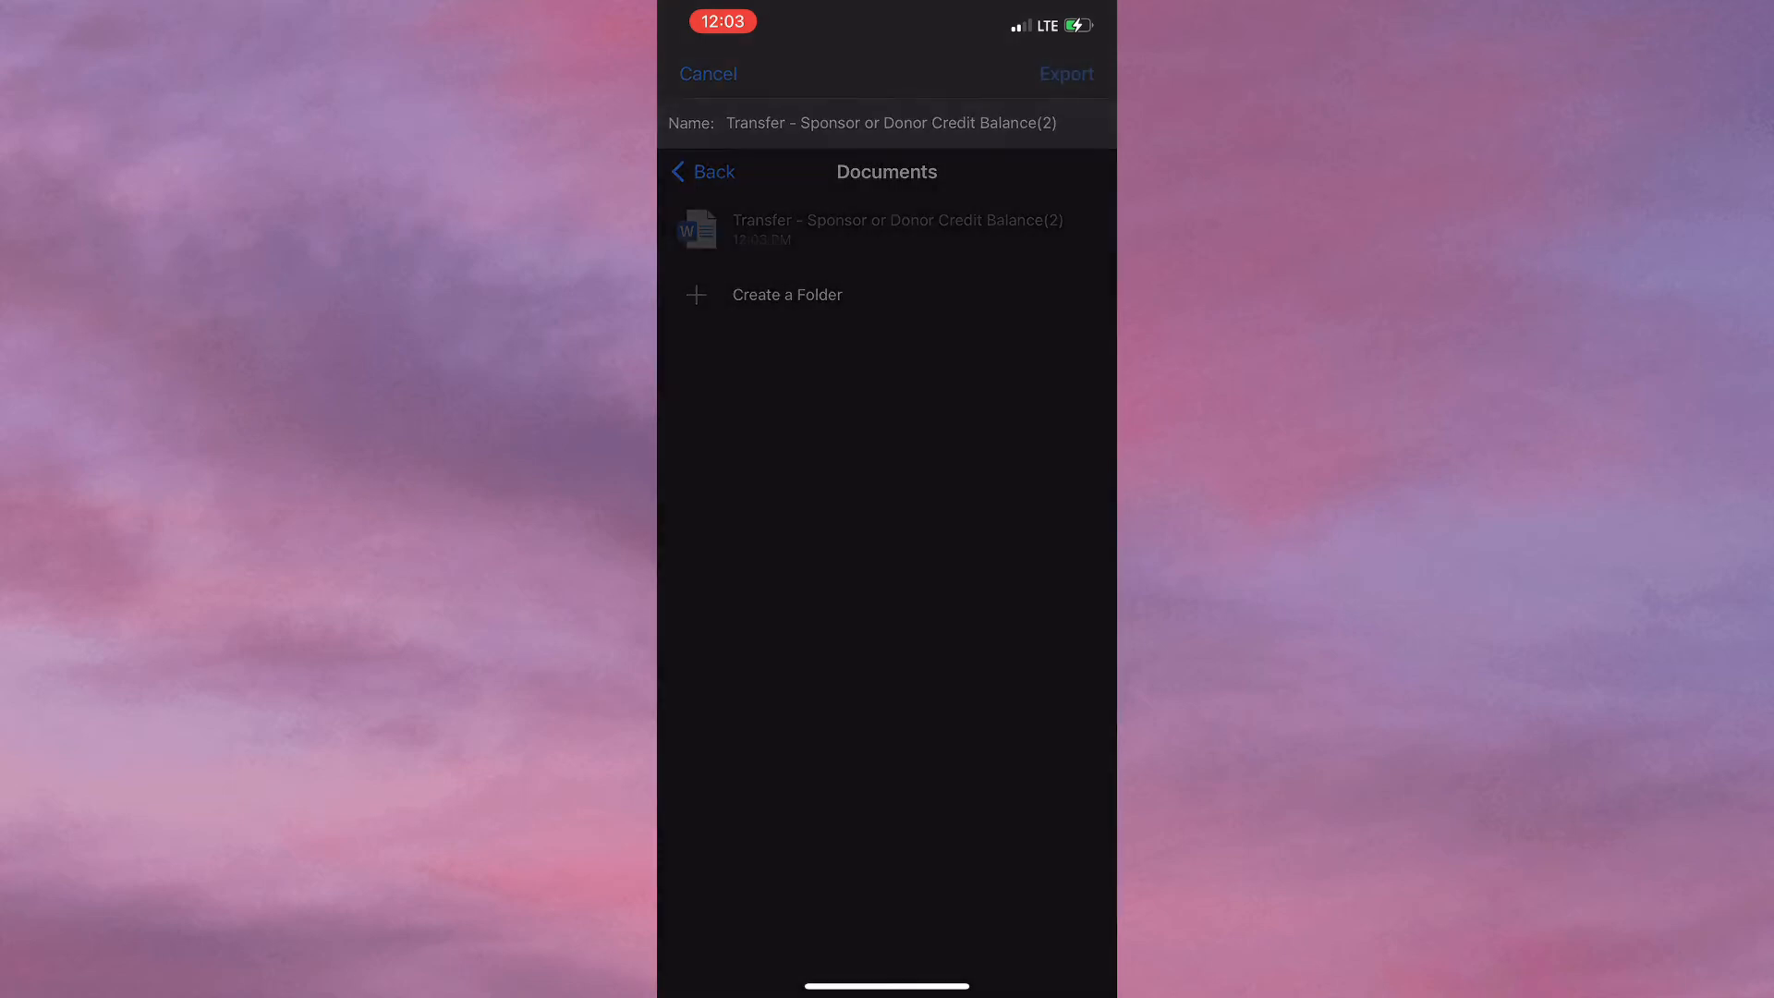
pyautogui.click(1064, 74)
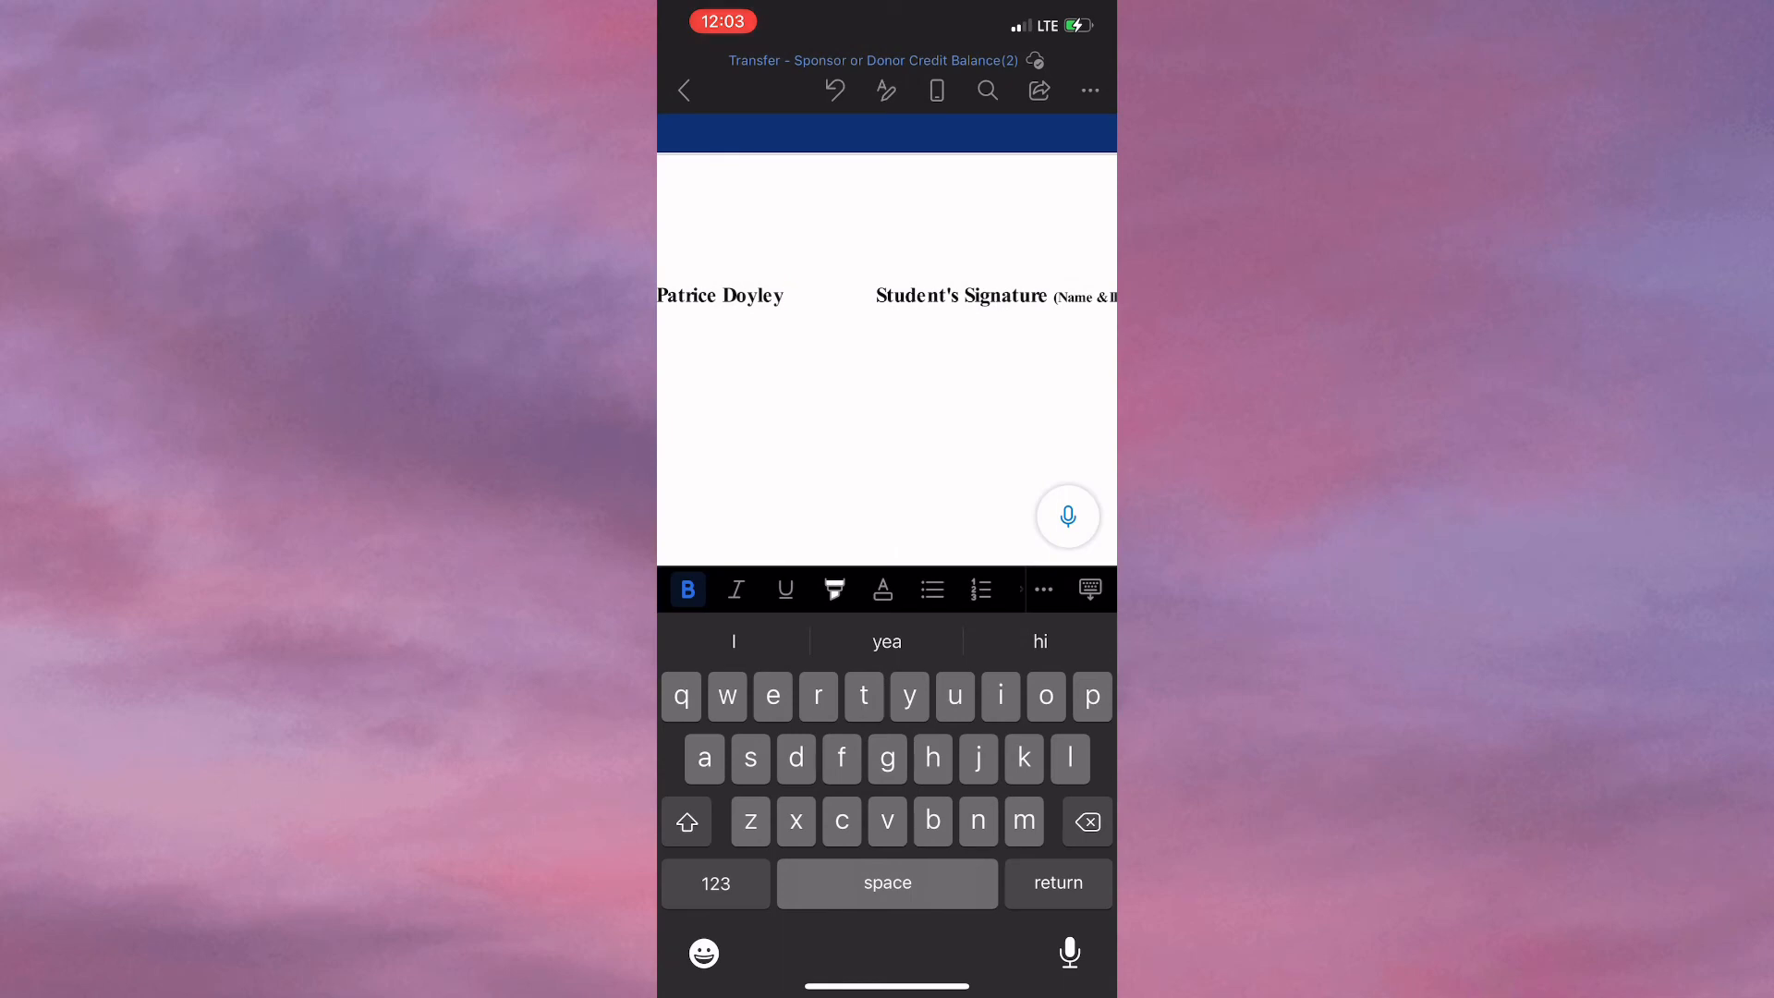
# - Close the form and start Actions > Sign a PDF to reach the Choose files picker
pyautogui.click(1000, 935)
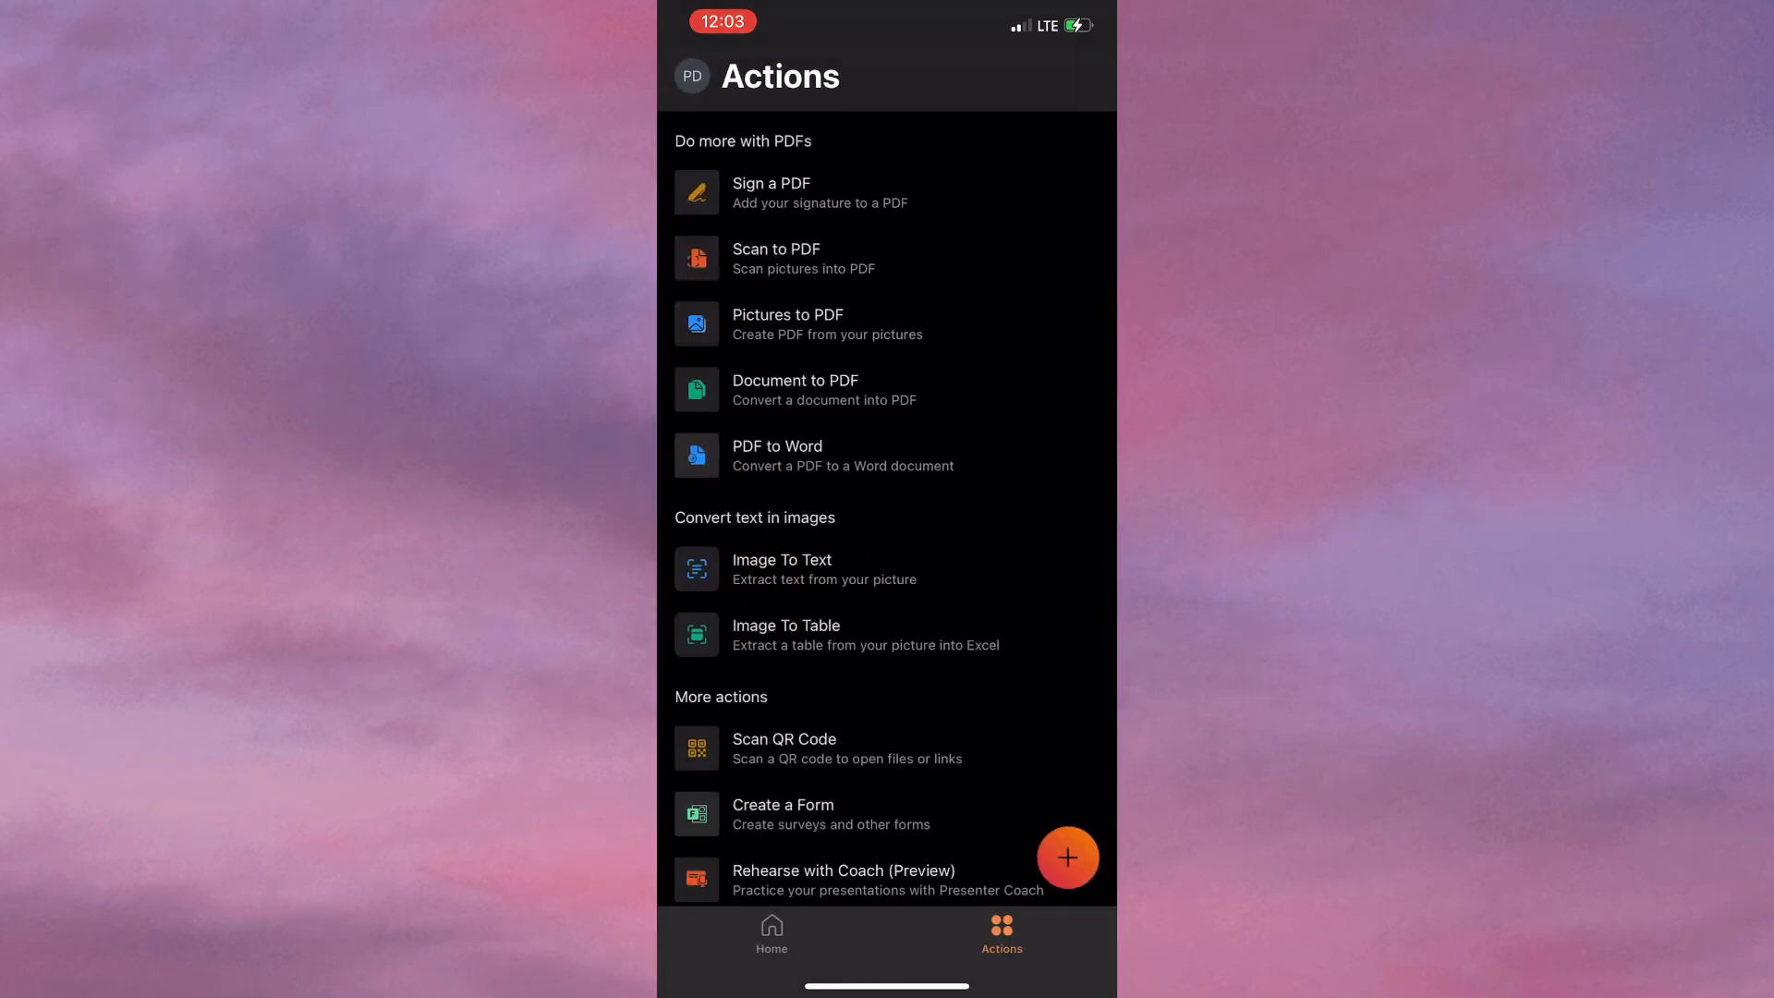
pyautogui.click(771, 933)
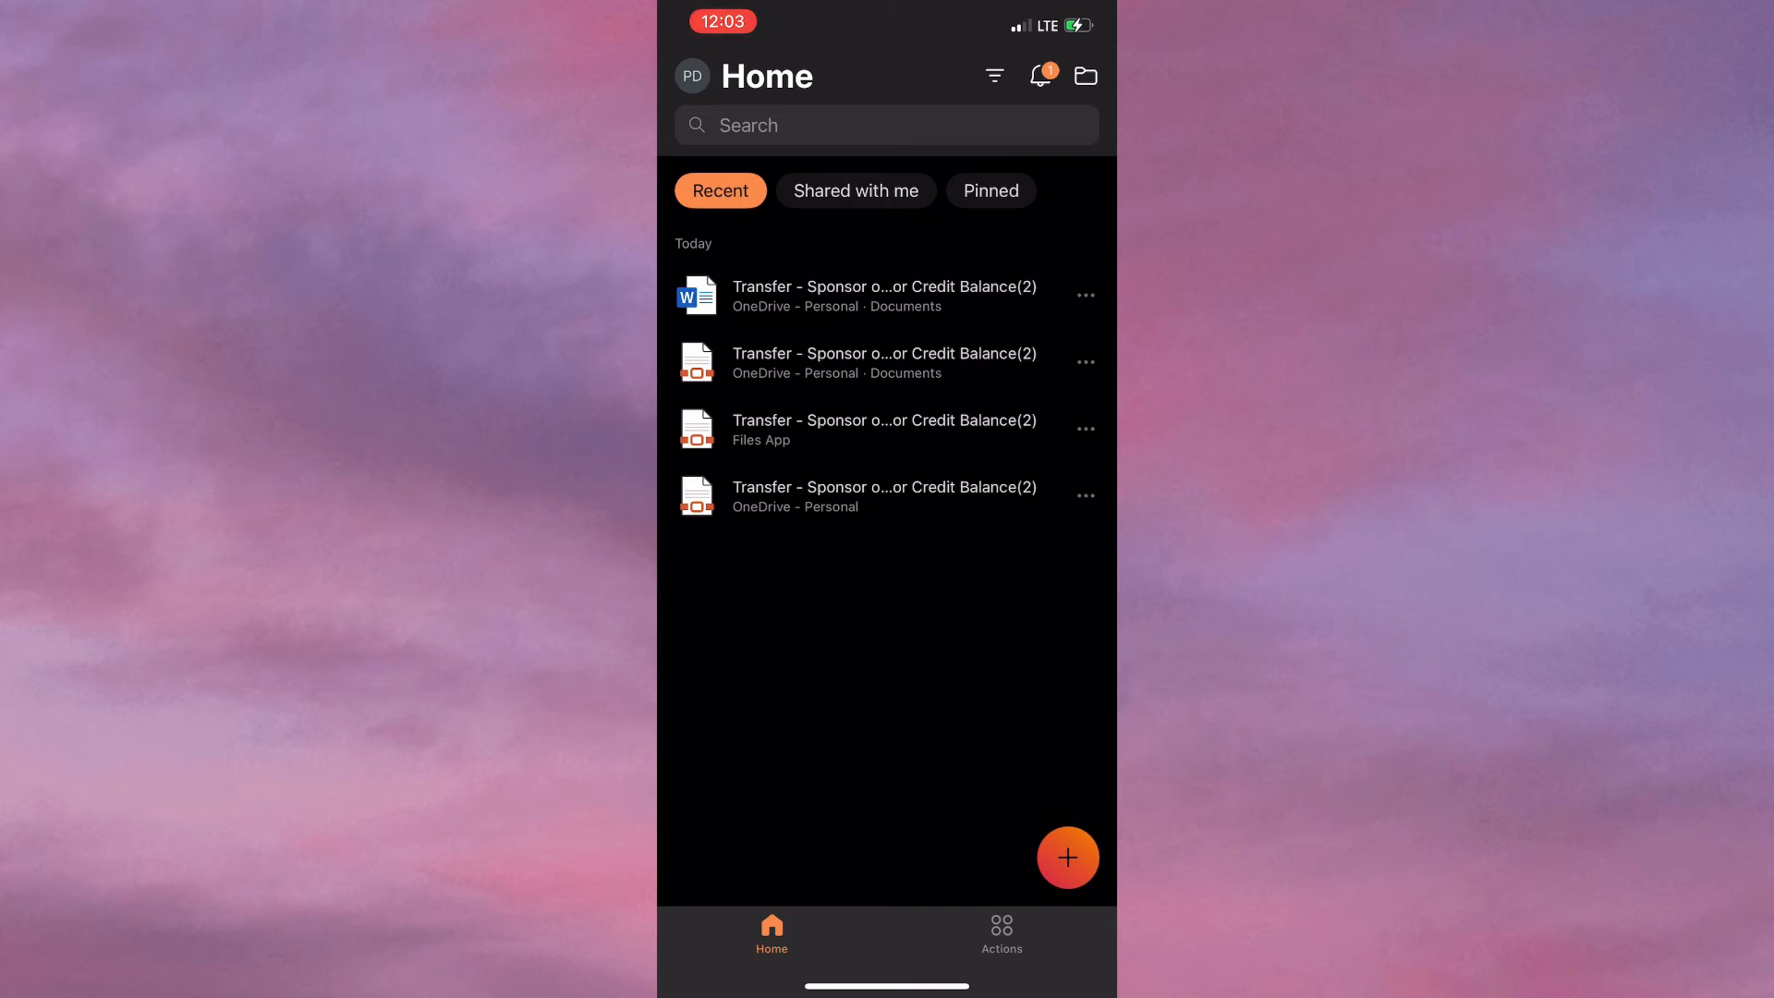
pyautogui.click(1000, 931)
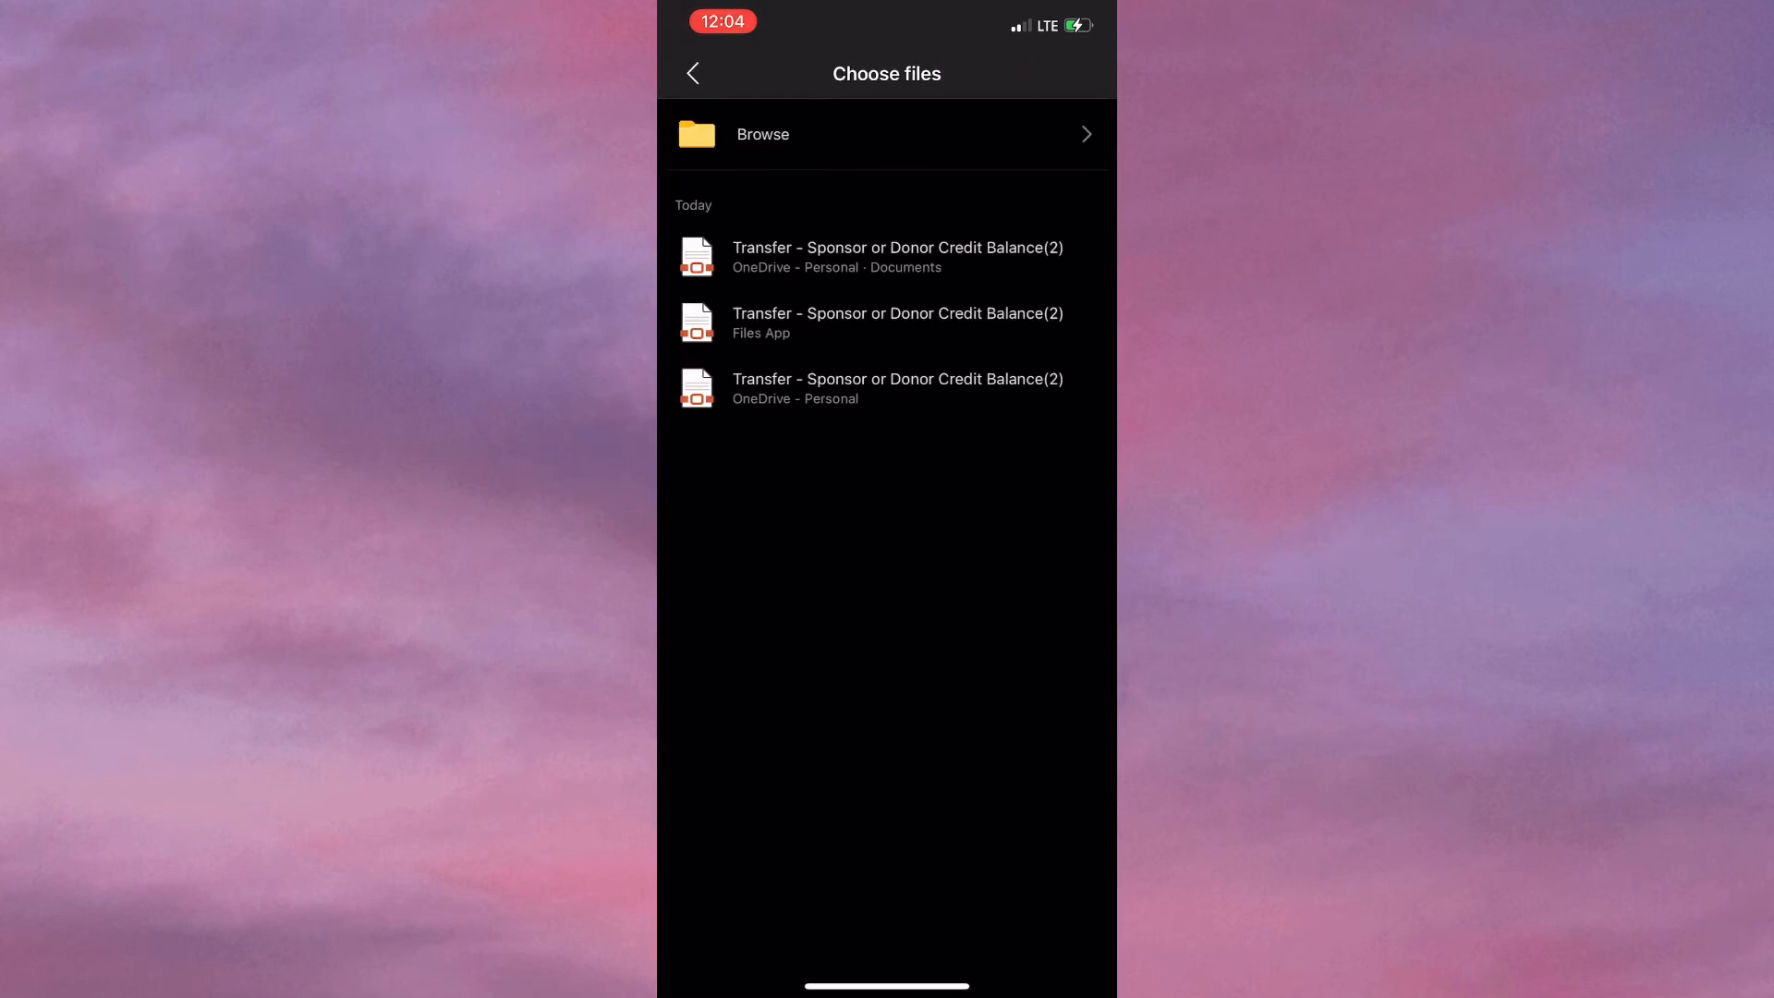
pyautogui.click(693, 74)
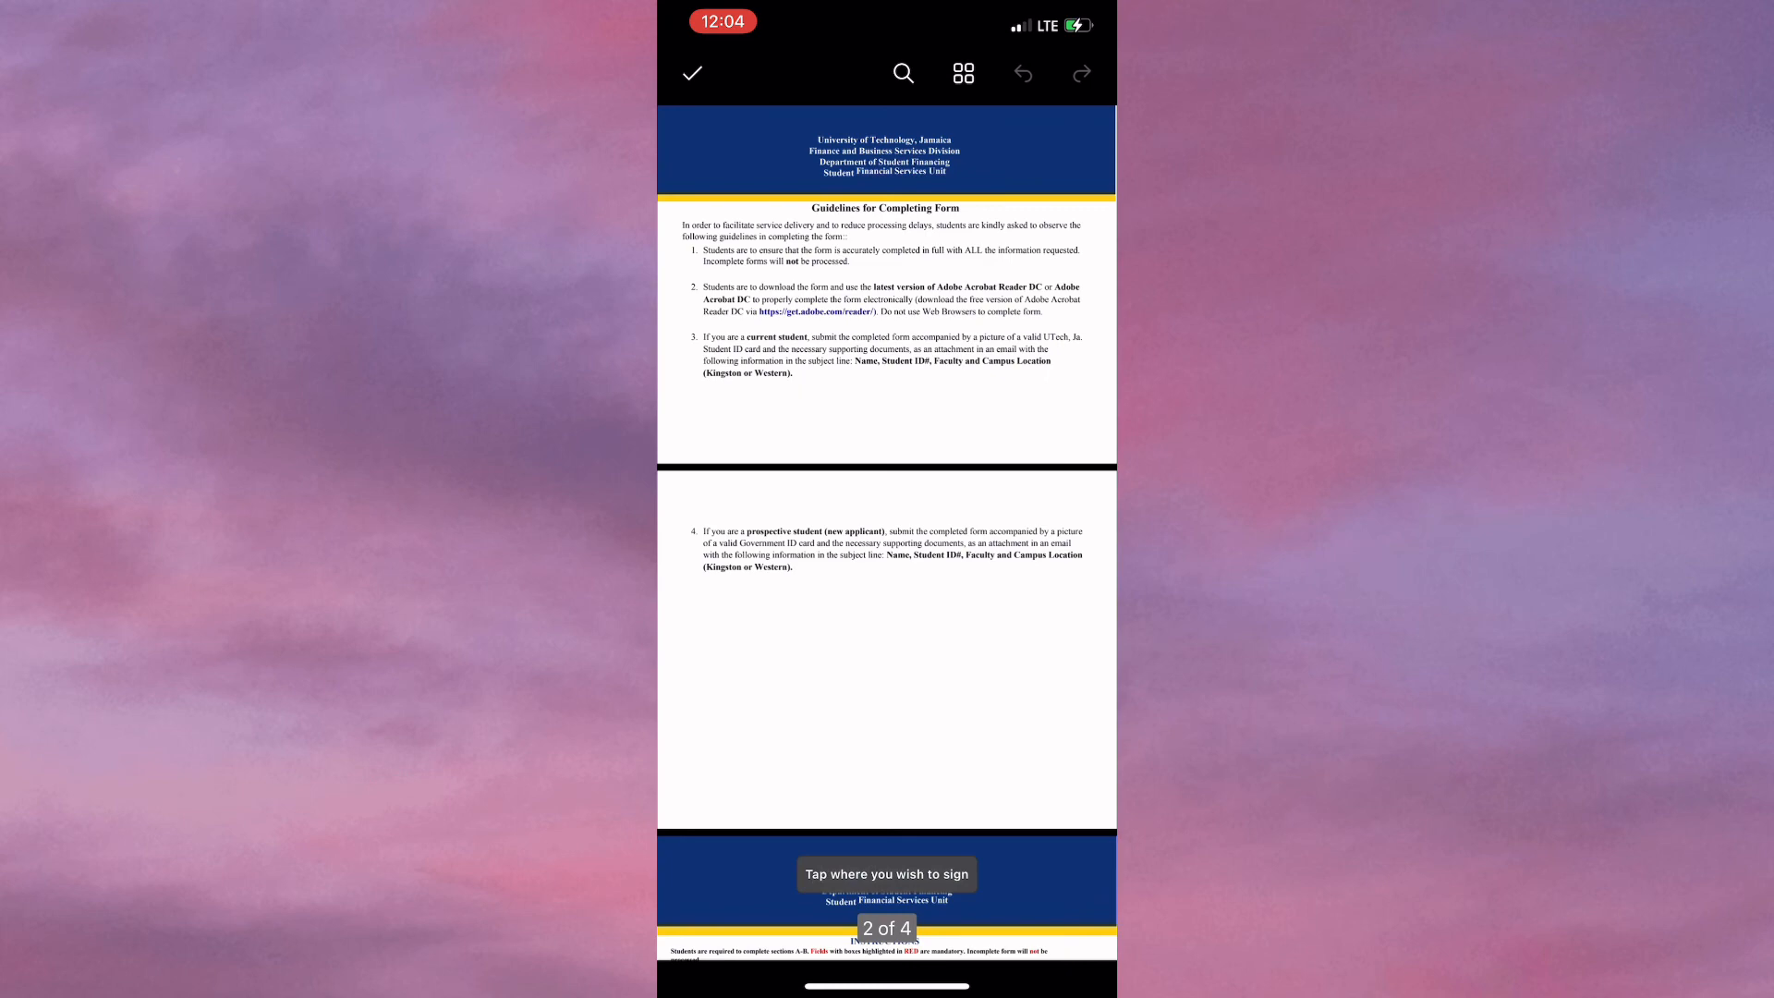
pyautogui.scroll(-3)
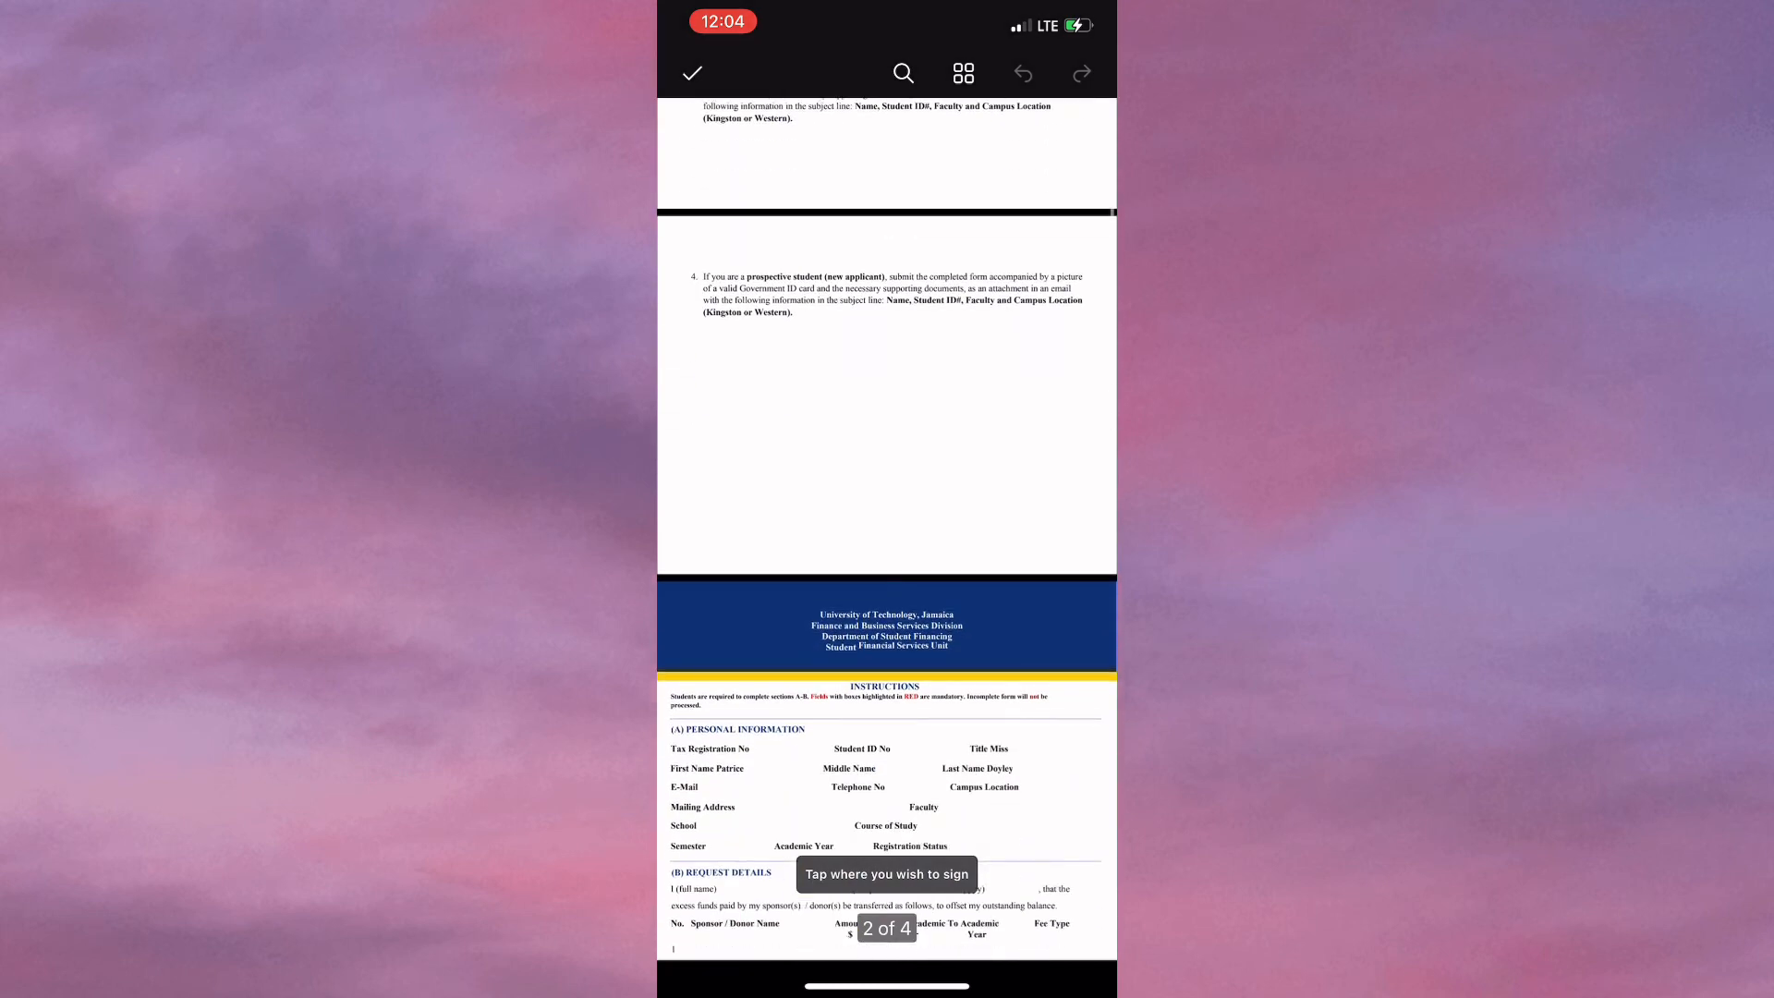
pyautogui.scroll(3)
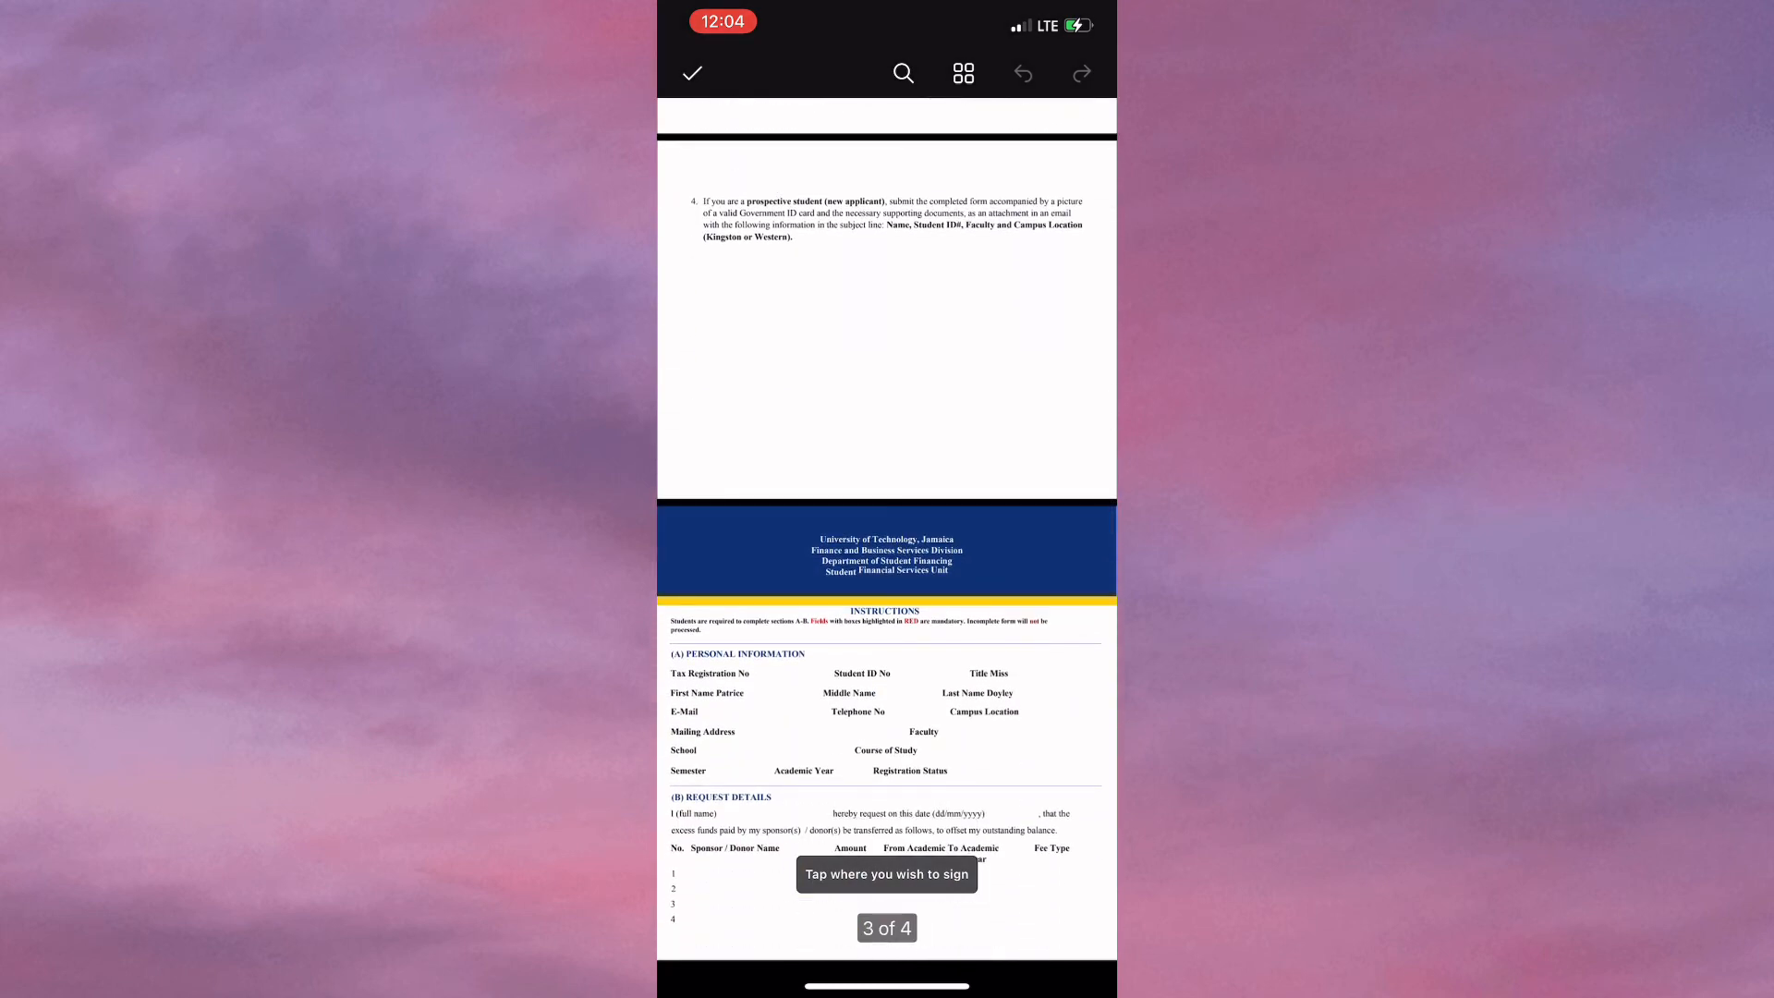
pyautogui.scroll(3)
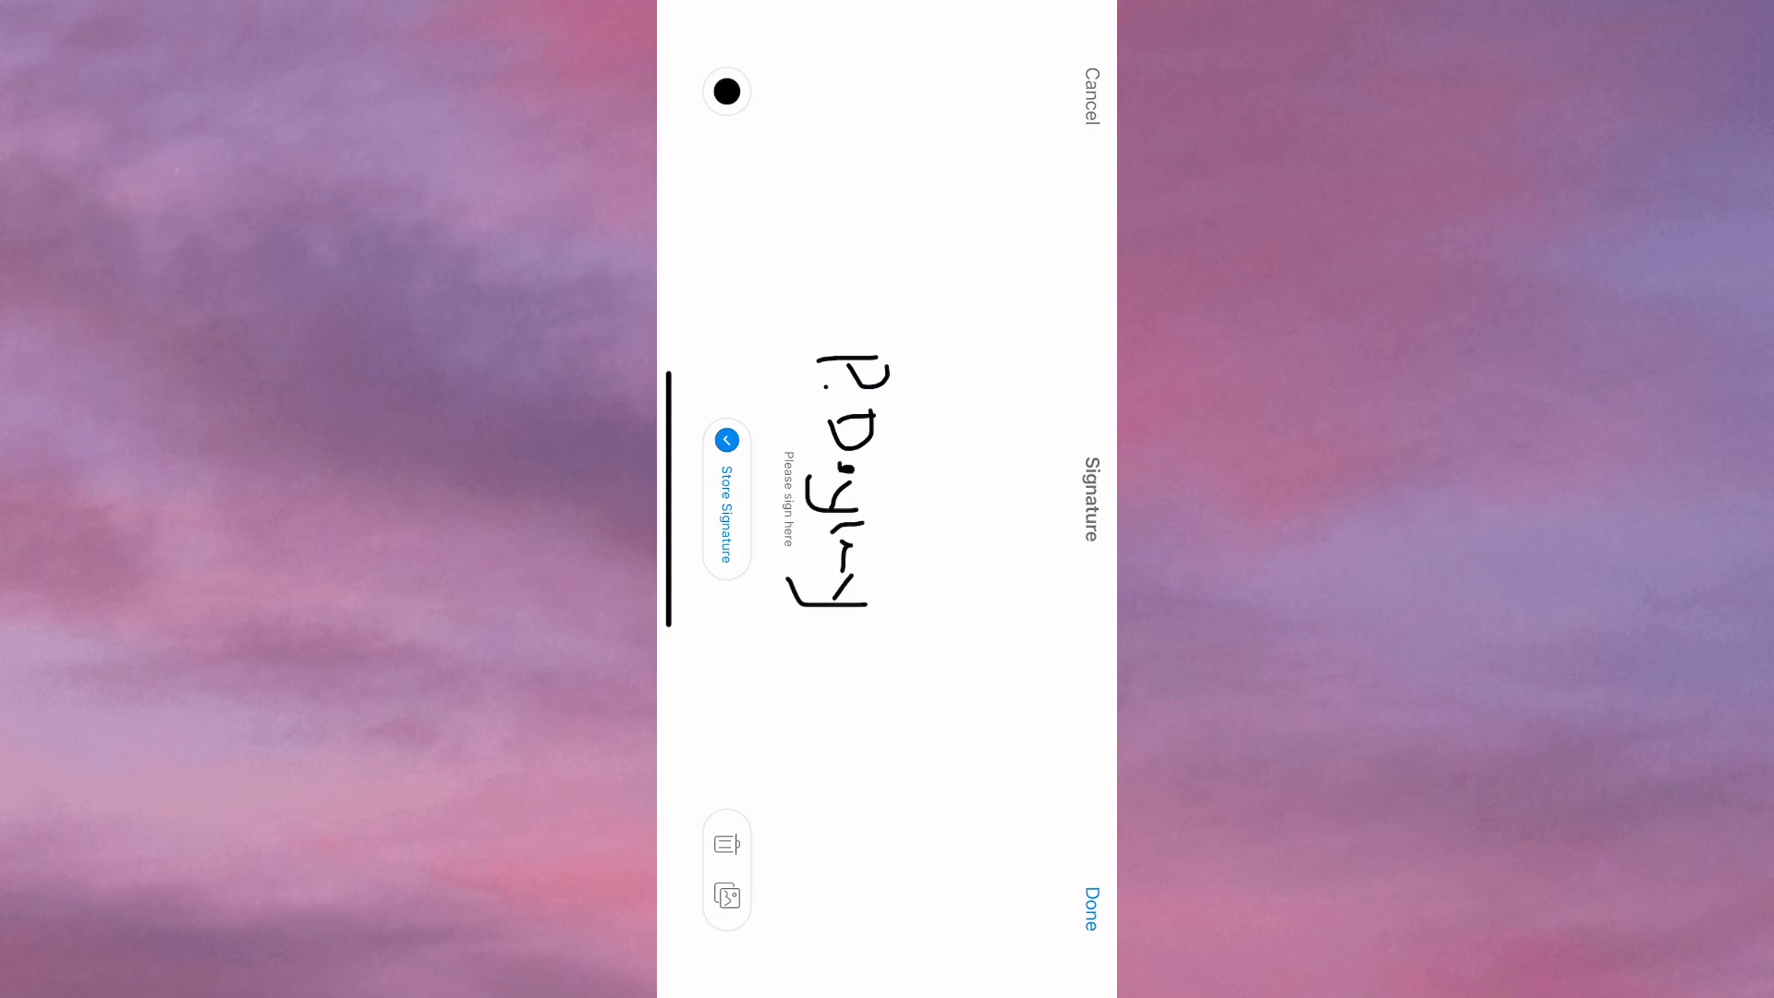
# - Confirm the signature and fit it, sized down, beneath the Student's Signature label
pyautogui.click(1085, 910)
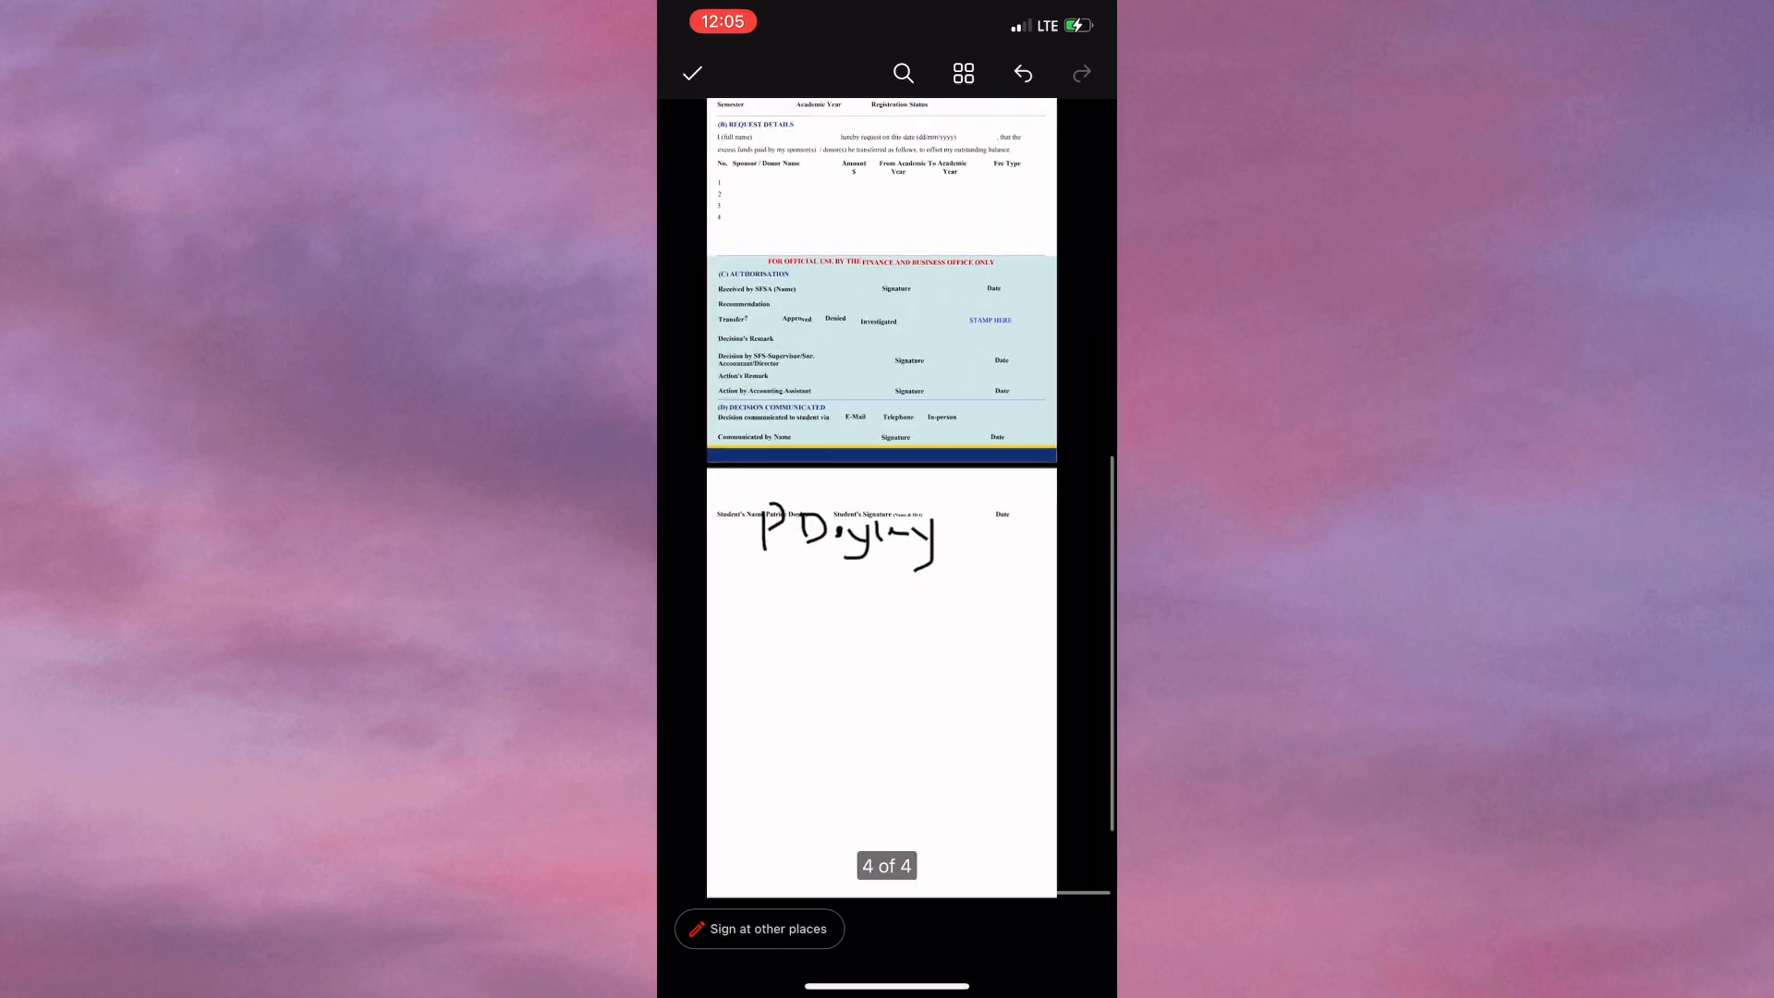
pyautogui.scroll(3)
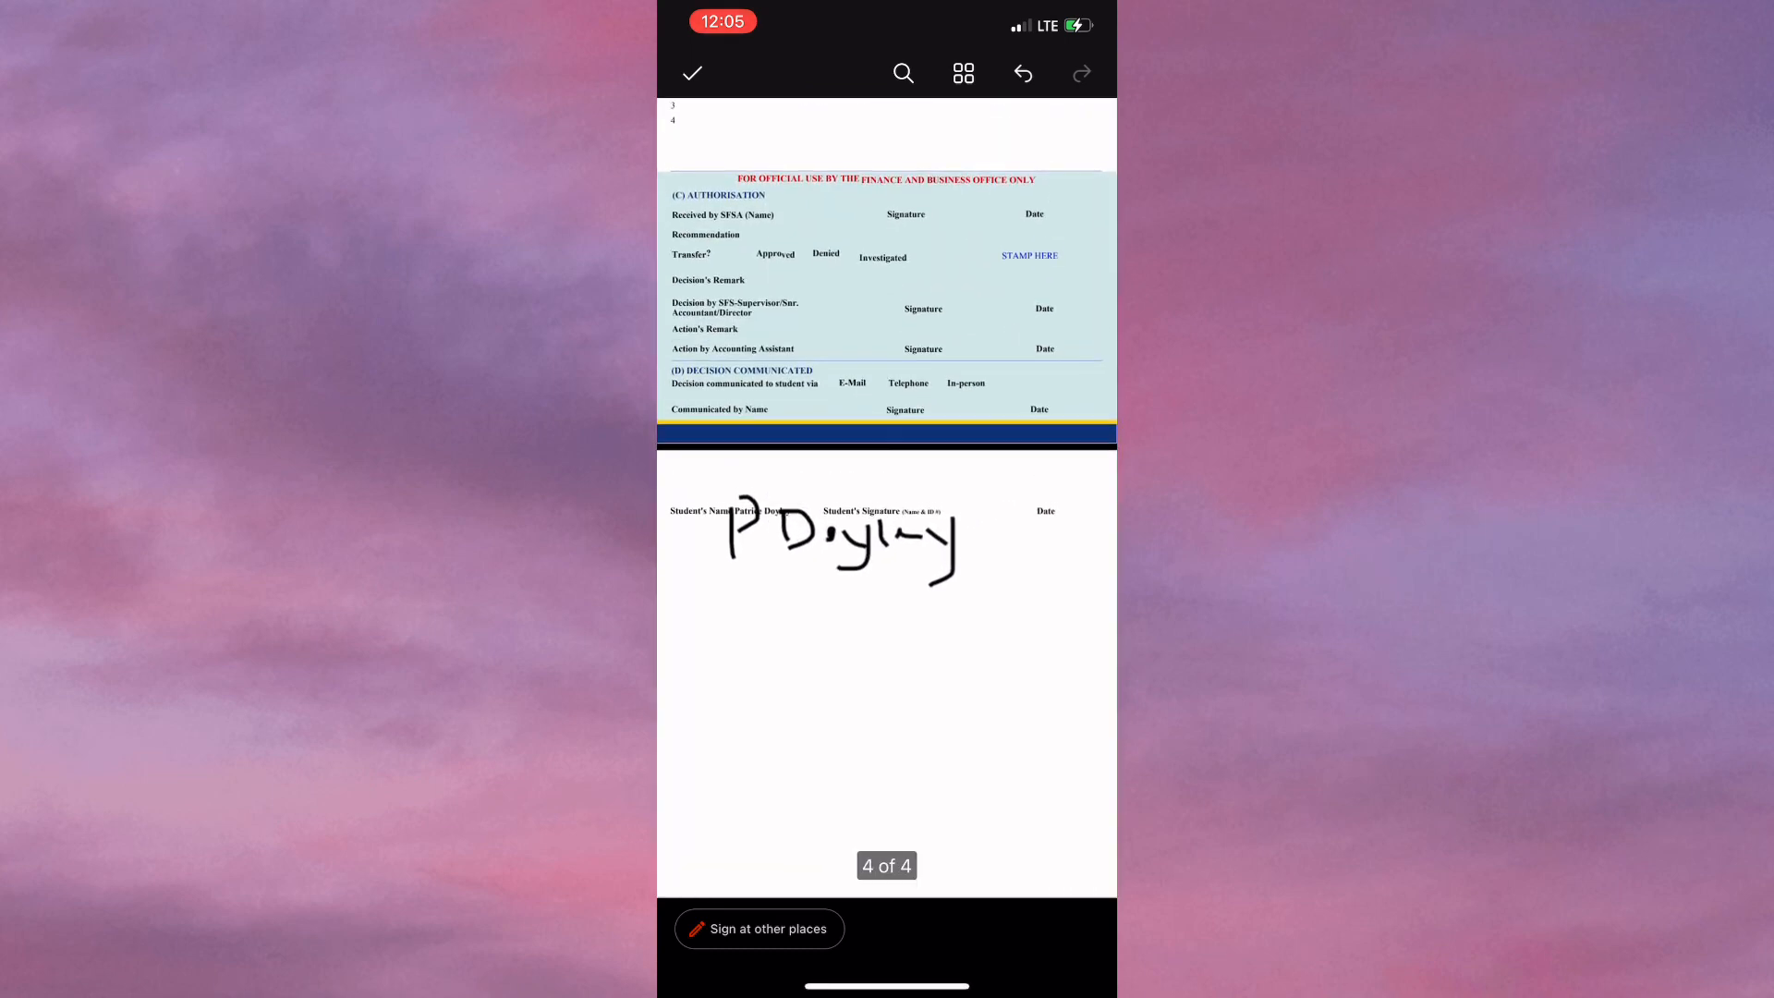
pyautogui.click(871, 544)
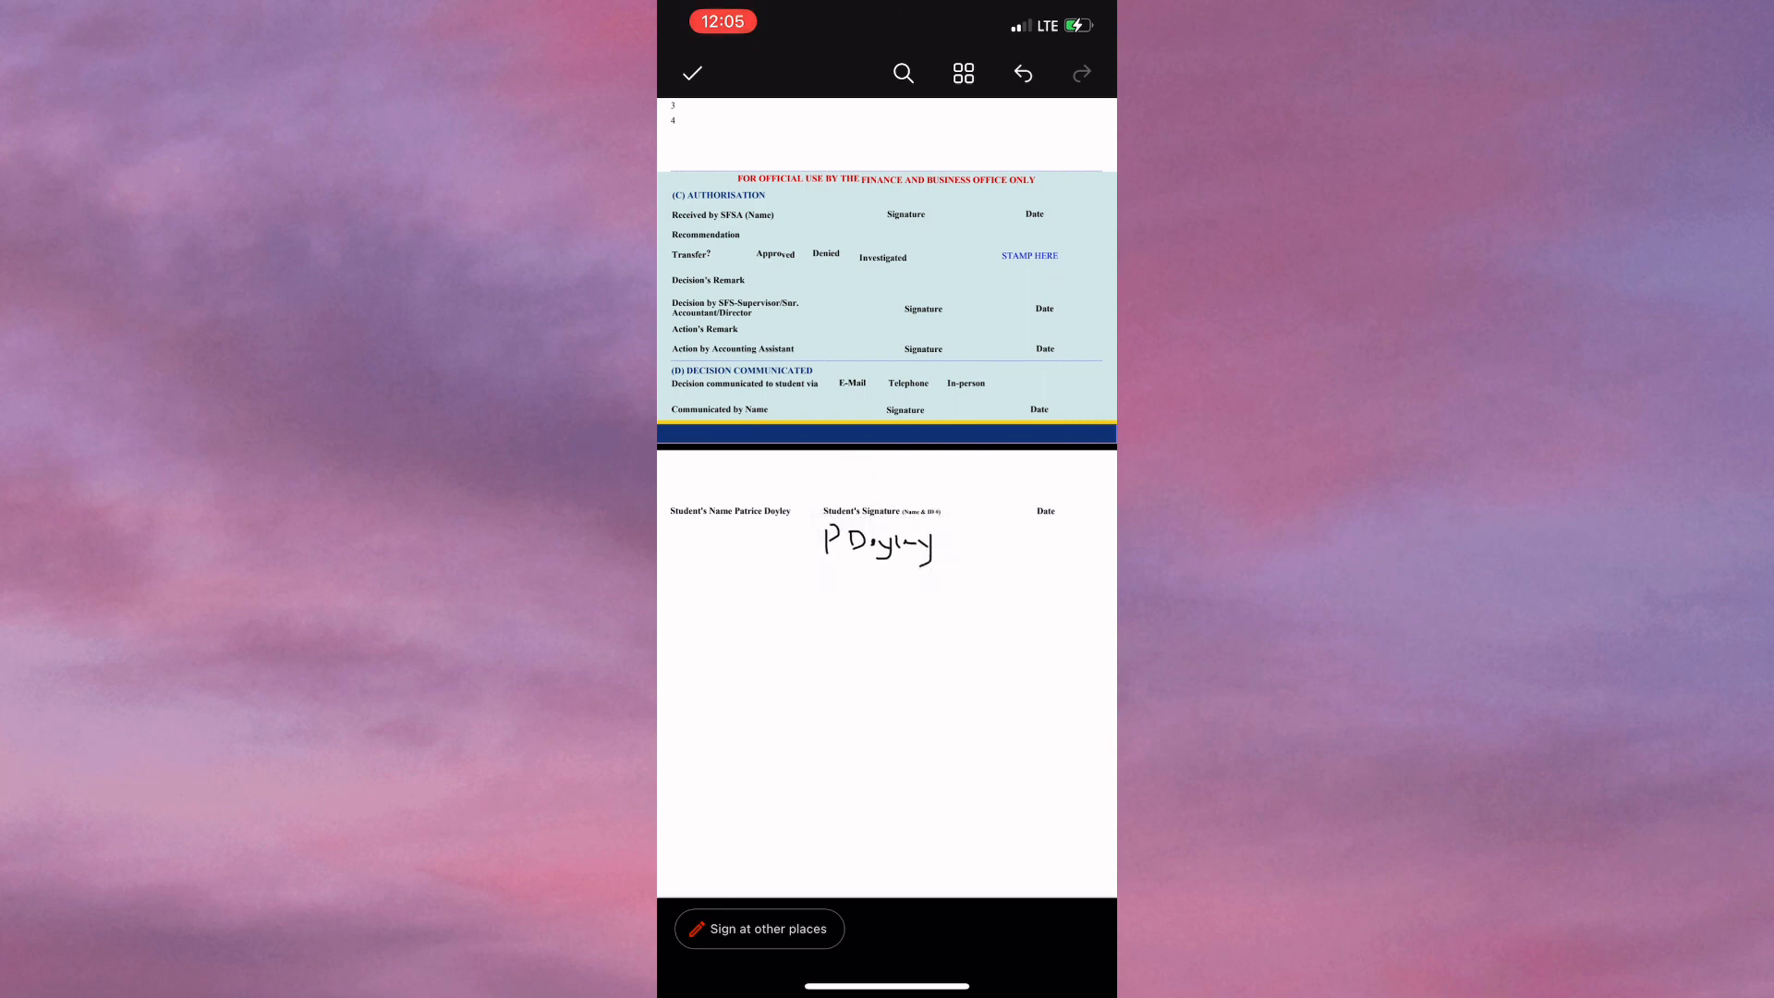
pyautogui.scroll(3)
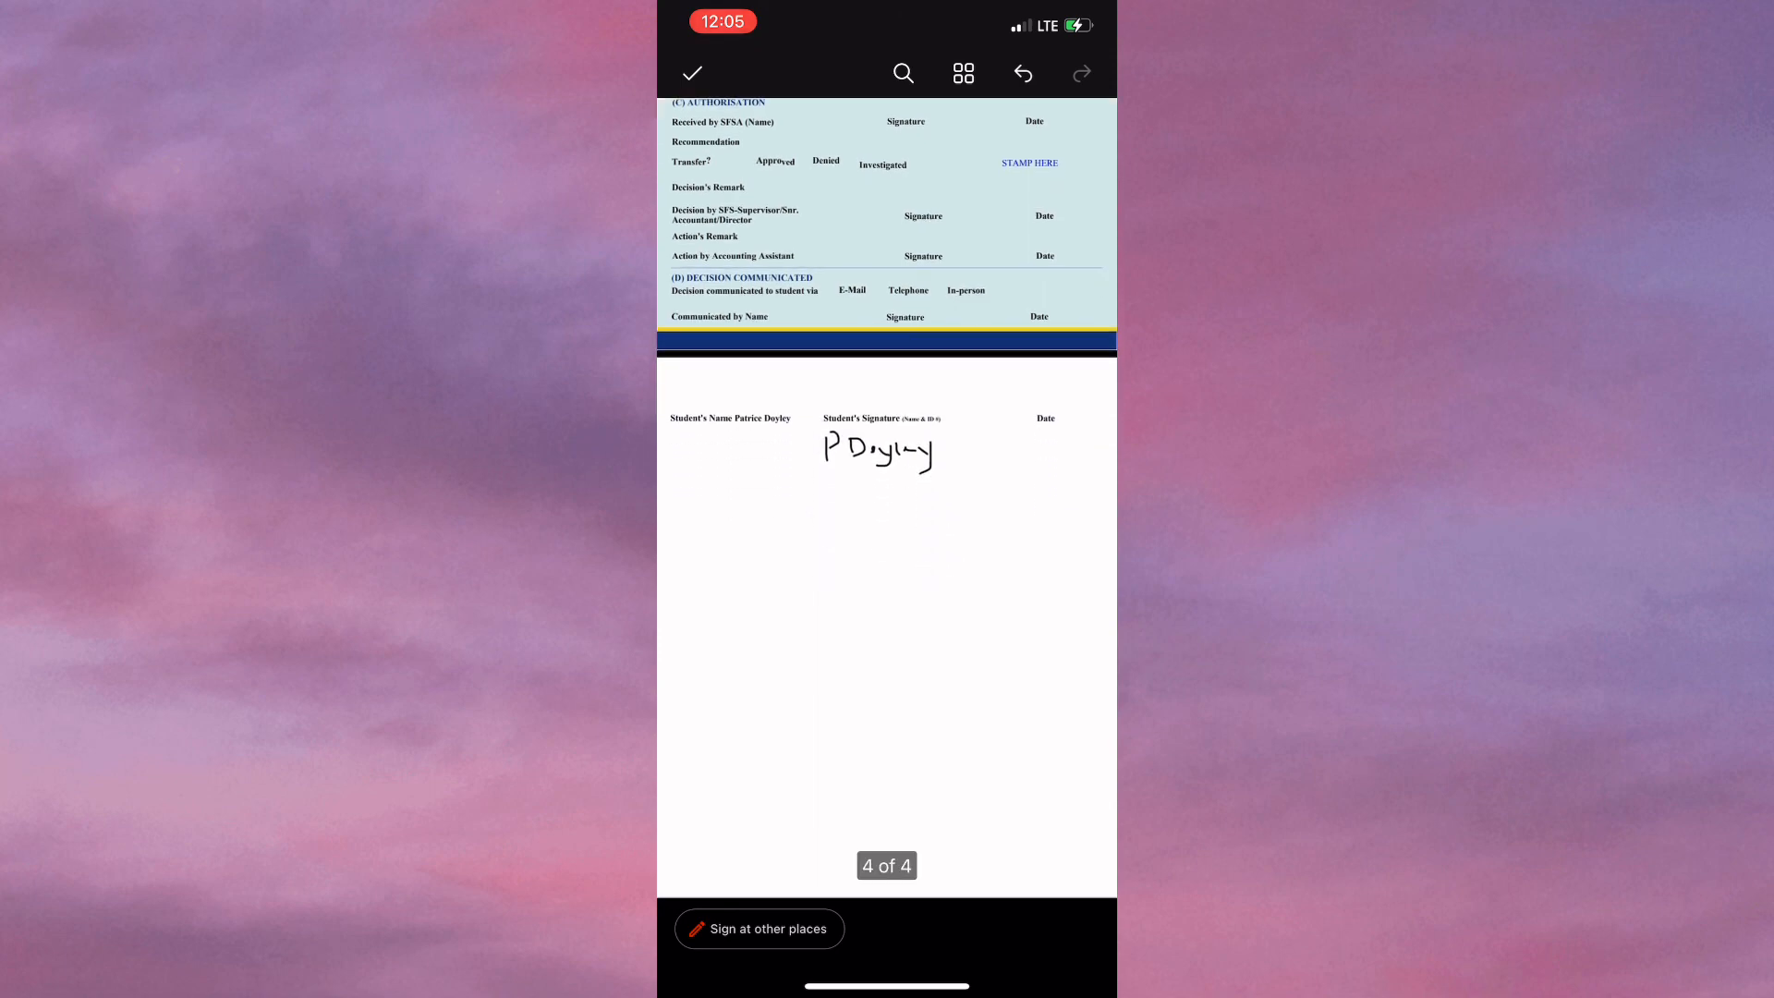